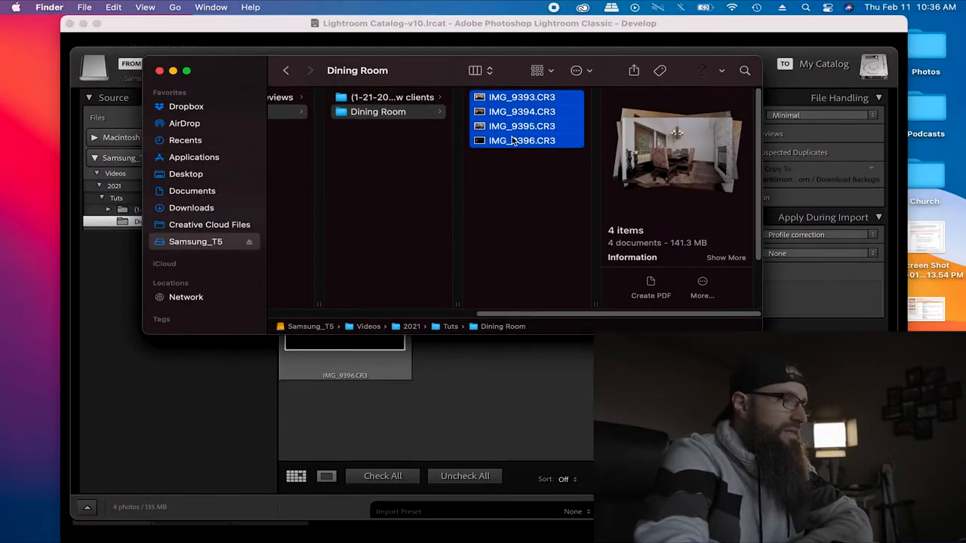
- Open the four selected IMG_9393–9396.CR3 raw files with Adobe Lightroom Classic
right_click(513, 140)
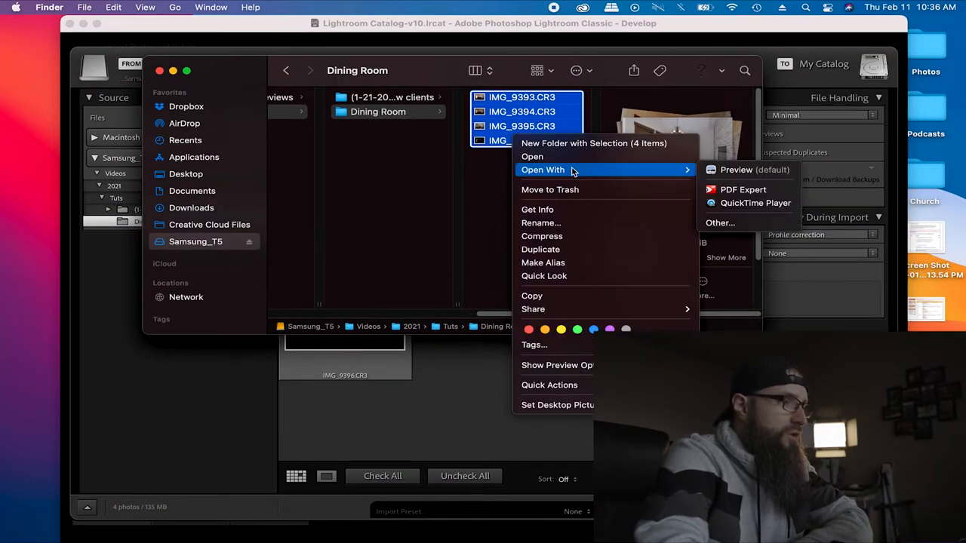
click(720, 223)
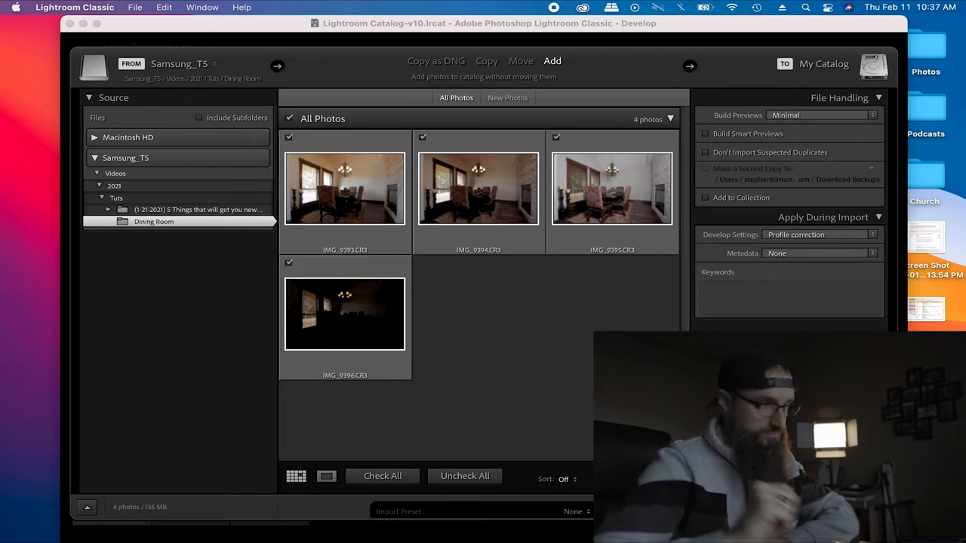
mouse_move(471, 132)
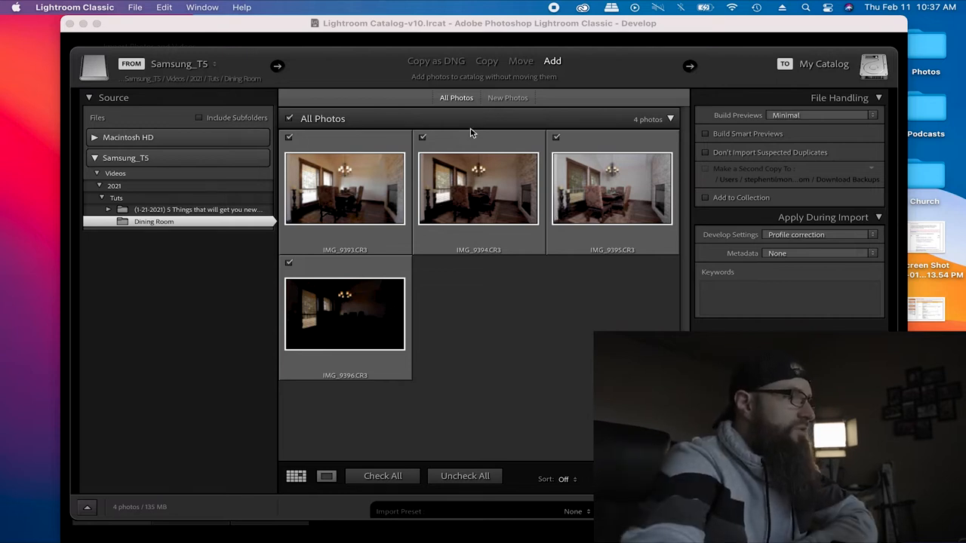
- Import the dining-room bracket photos into the catalog and open IMG_9393 in Develop
click(422, 137)
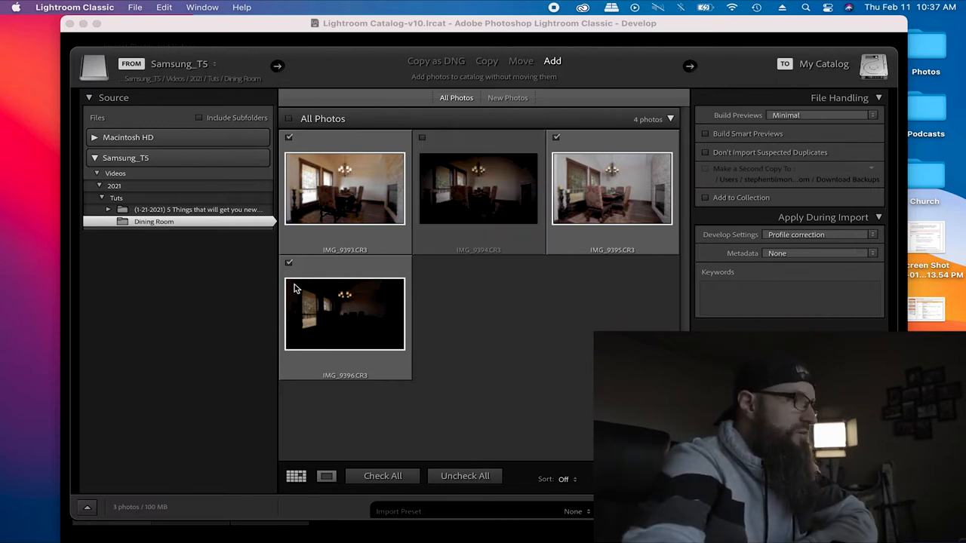
click(288, 263)
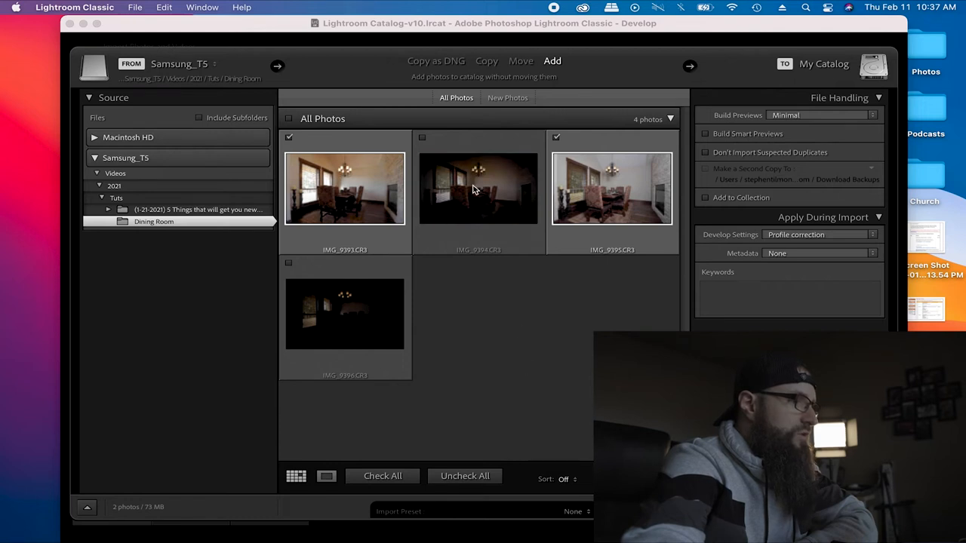
click(422, 137)
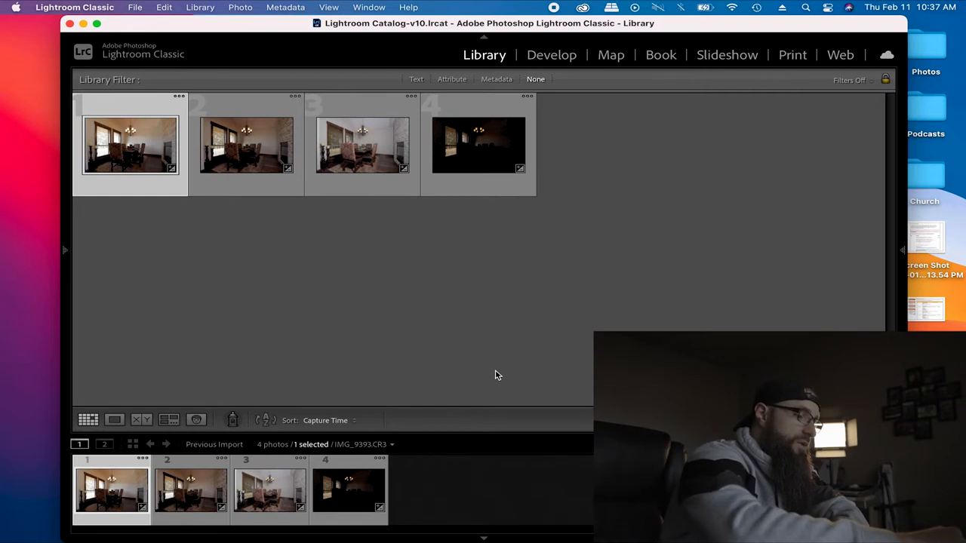
click(550, 54)
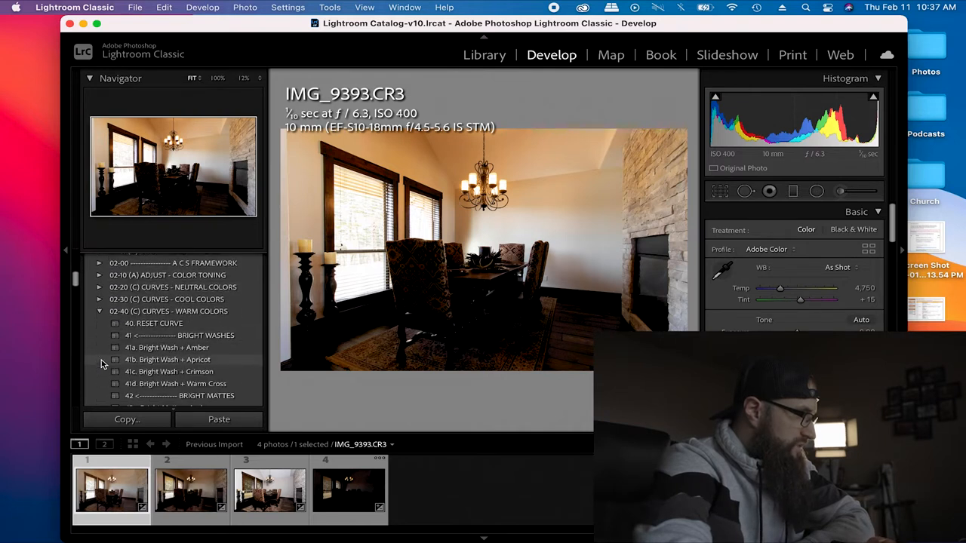
- Apply the Full Bump preset, lift Shadows to +86 and cool Temp to 4,113
scroll(down, 3)
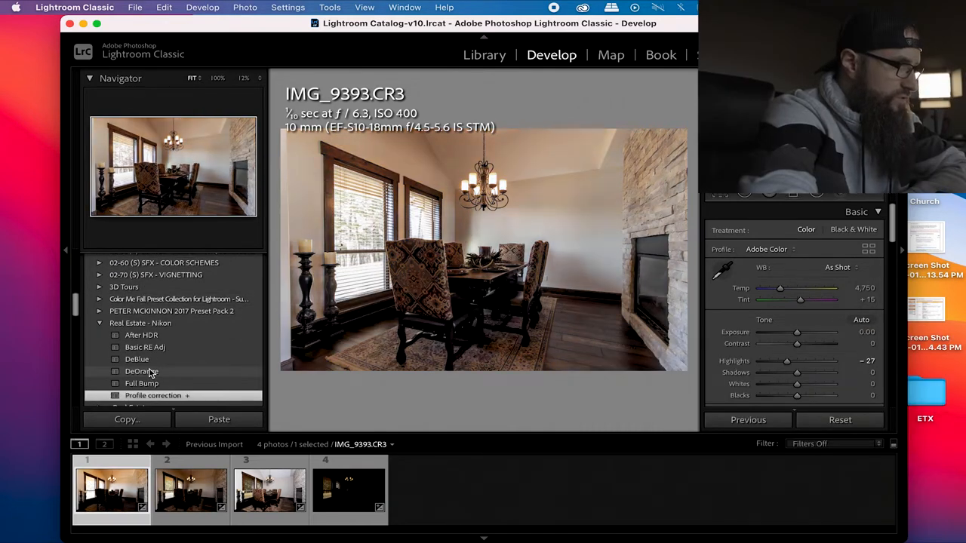
click(142, 371)
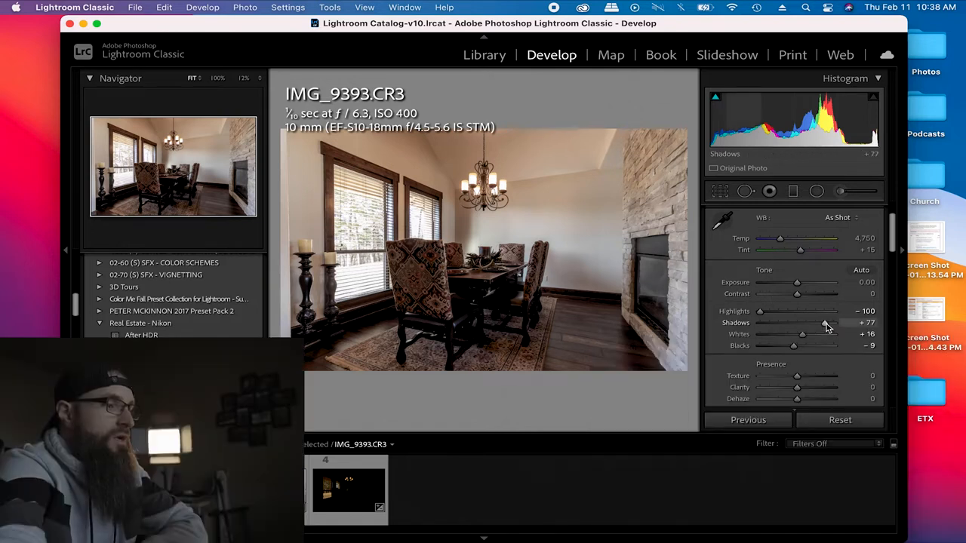
drag(830, 322, 802, 322)
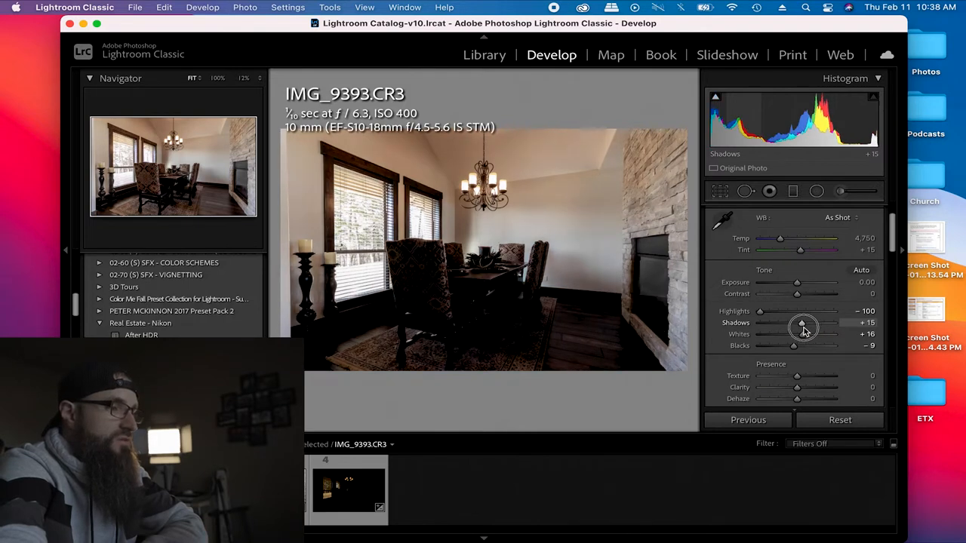
drag(802, 326, 828, 327)
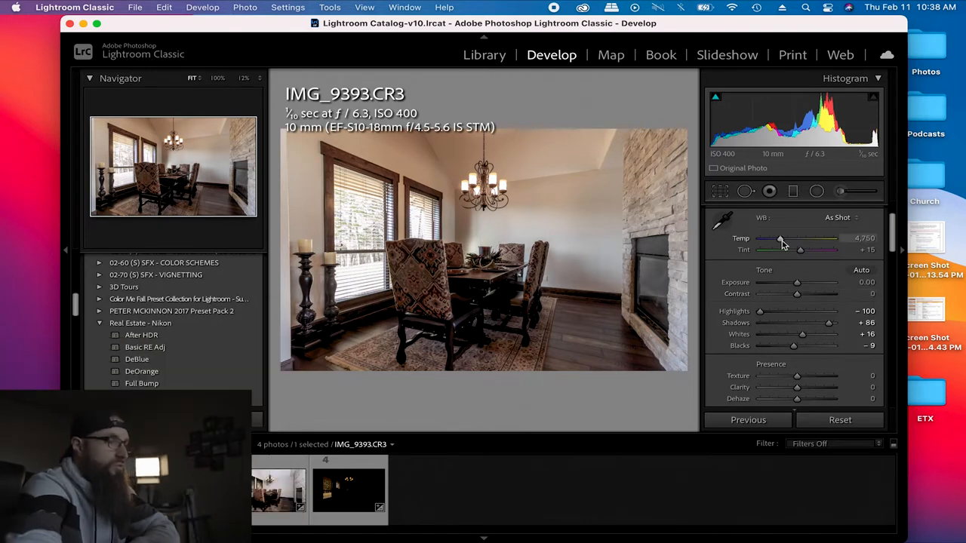
drag(782, 239, 776, 238)
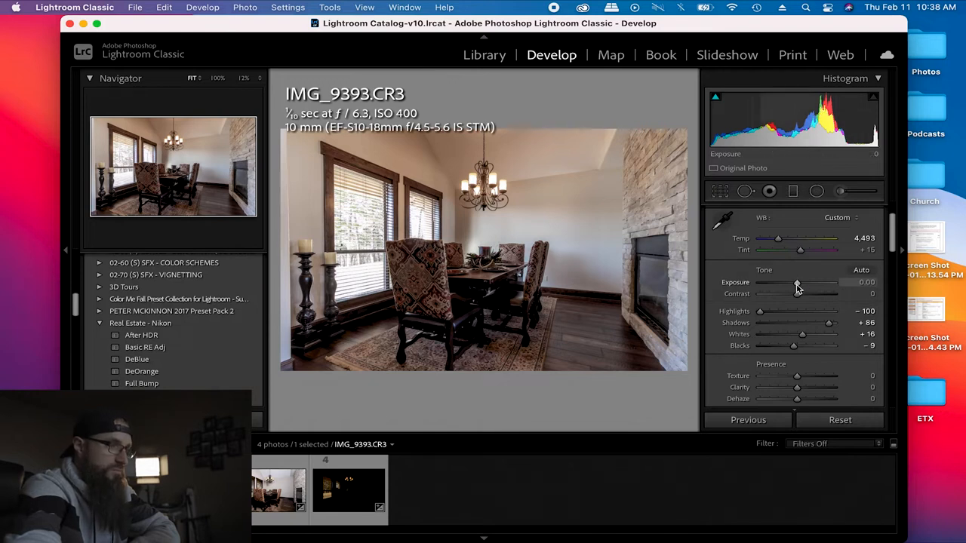
mouse_move(792, 132)
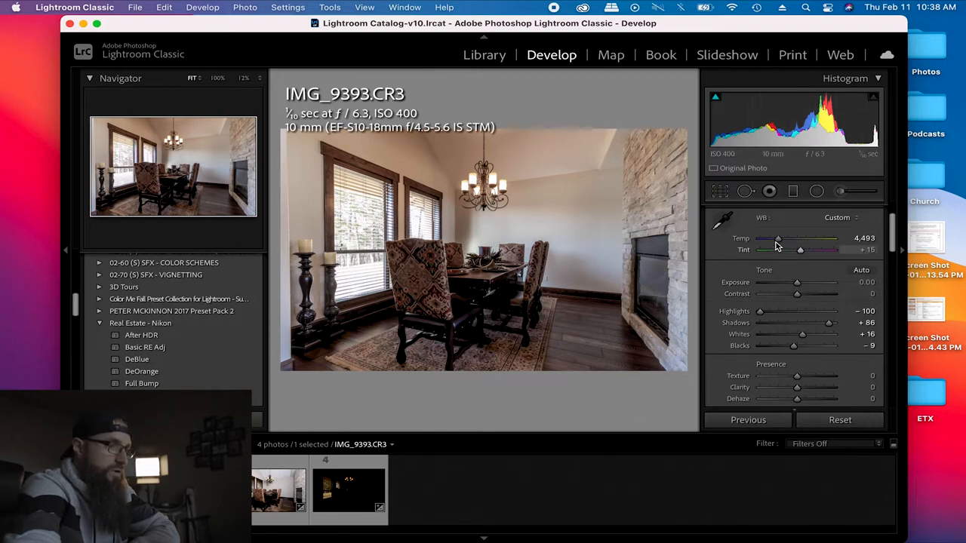
drag(778, 238, 773, 238)
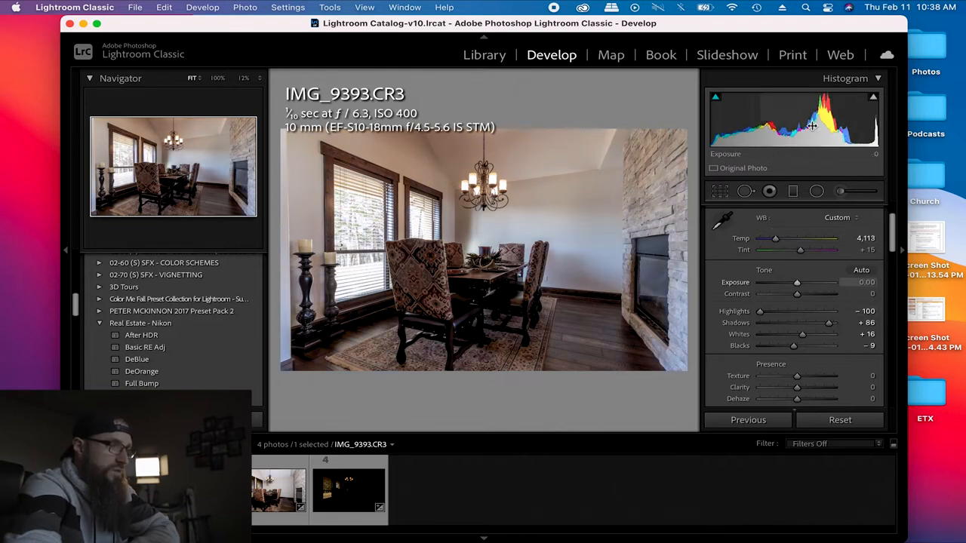
mouse_move(828, 143)
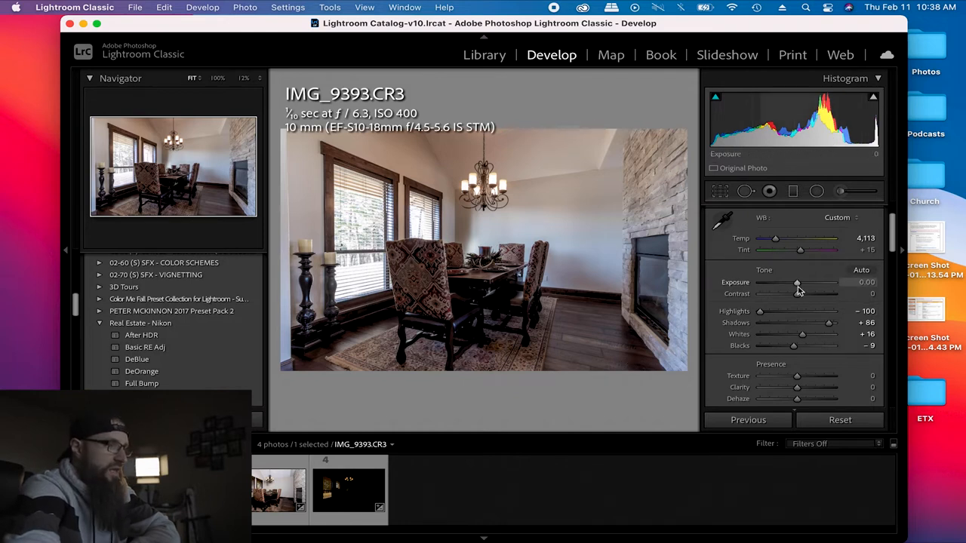
- Reduce the HSL orange saturation to a moderate negative value
scroll(down, 3)
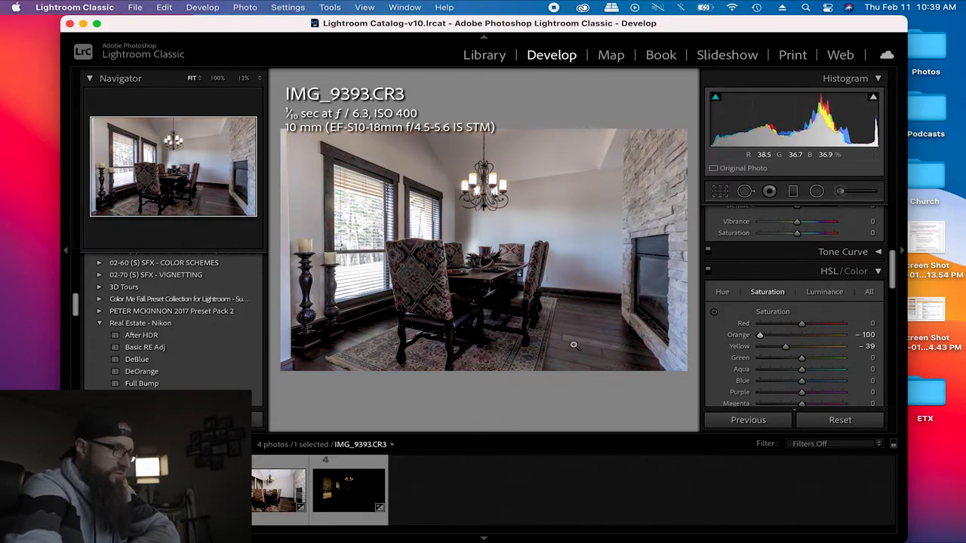
drag(760, 334, 764, 338)
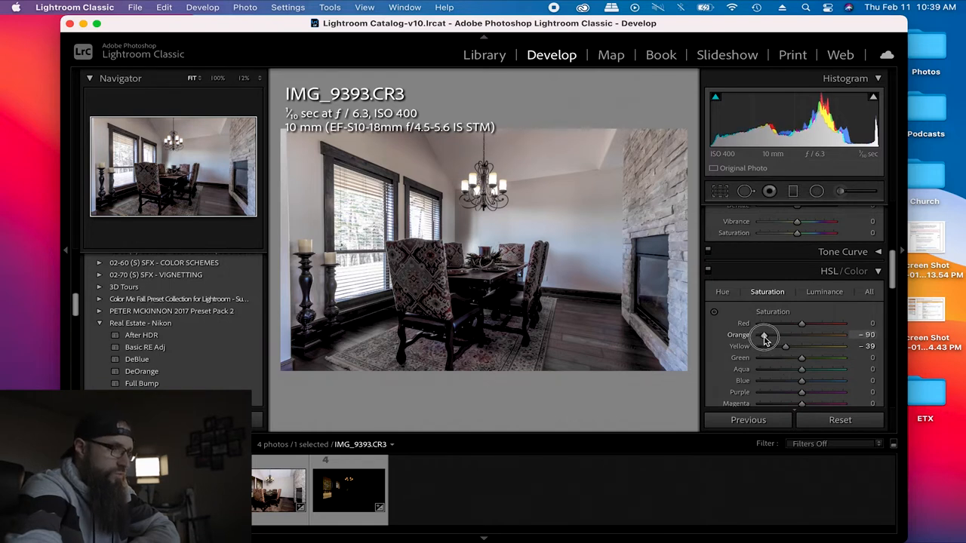
drag(764, 335, 781, 334)
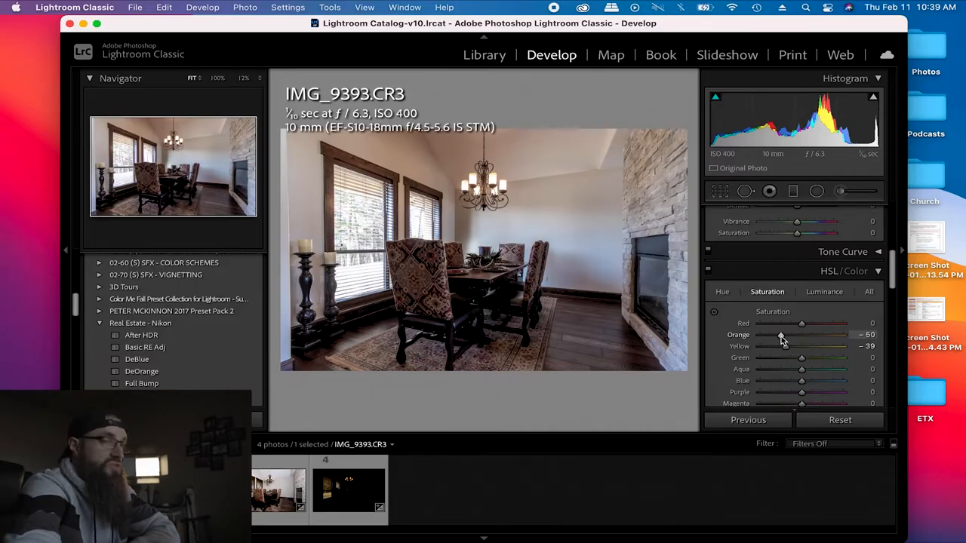
drag(785, 334, 802, 334)
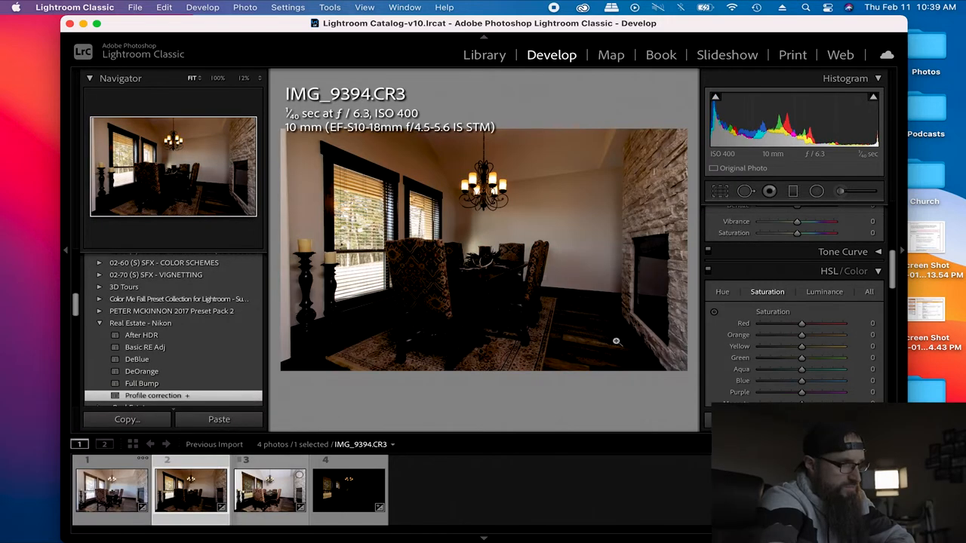
- Give IMG_9394 the Full Bump preset, +1.00 exposure and a 4,687 temperature
click(142, 384)
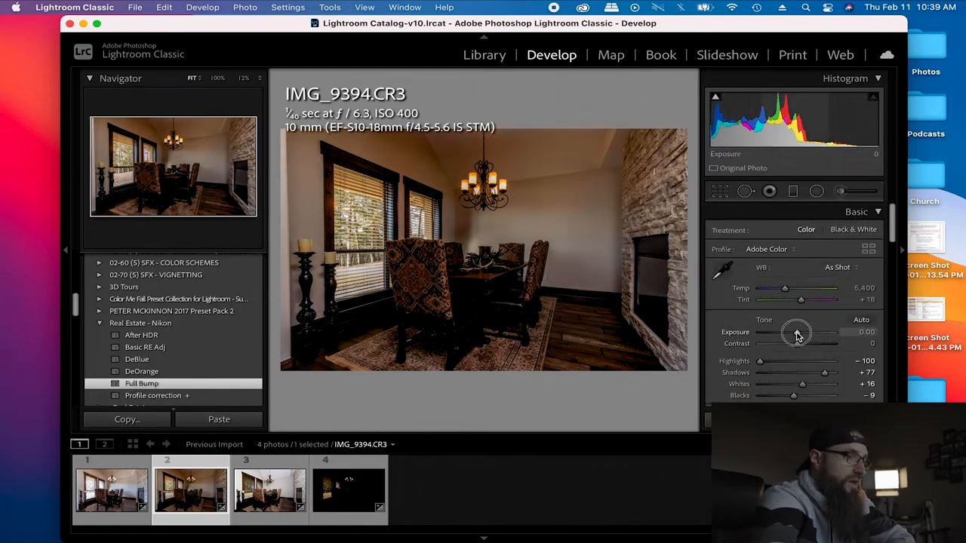
drag(795, 332, 803, 332)
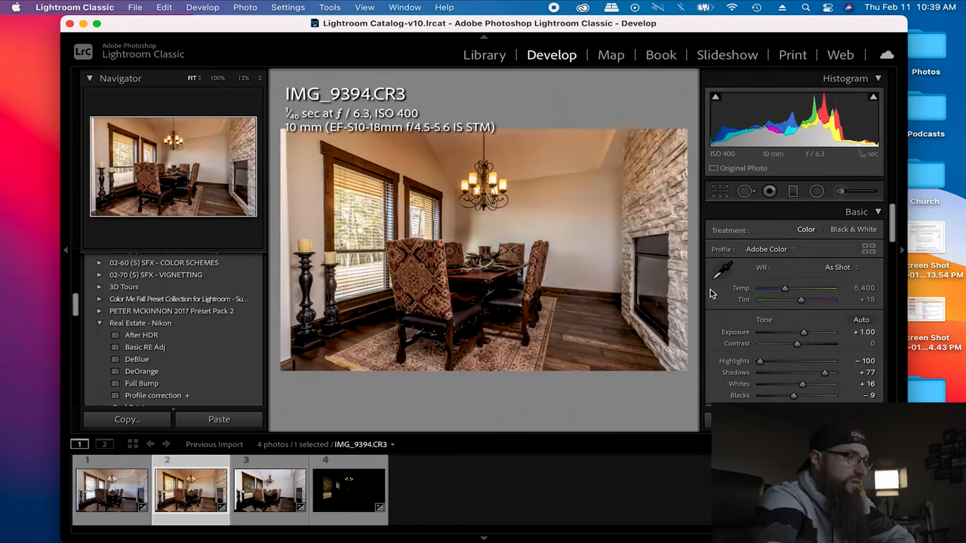
drag(785, 288, 784, 288)
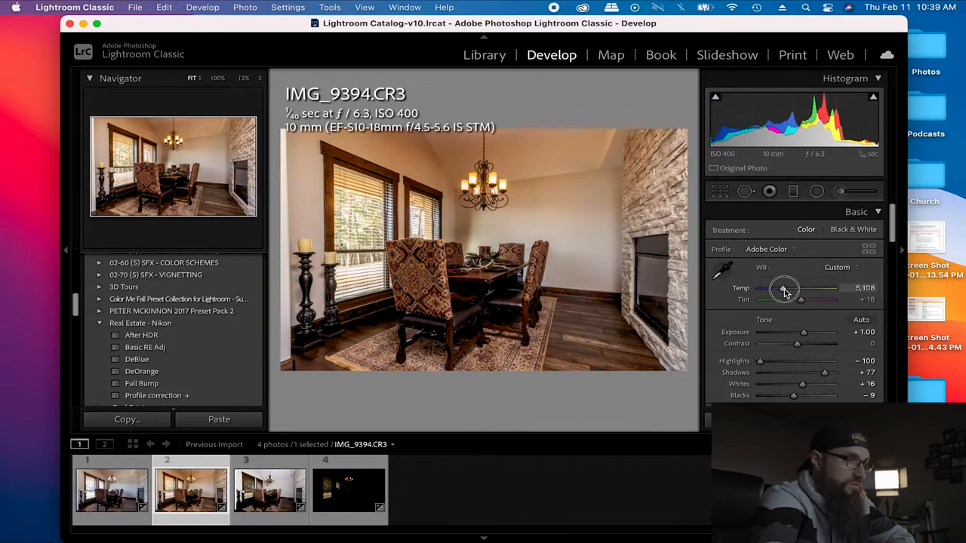
drag(785, 289, 780, 289)
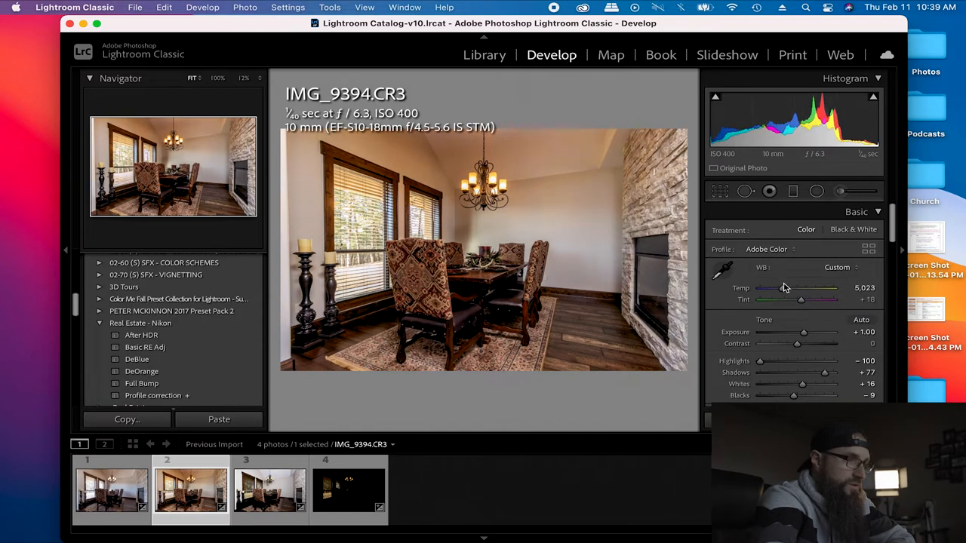
drag(785, 288, 778, 288)
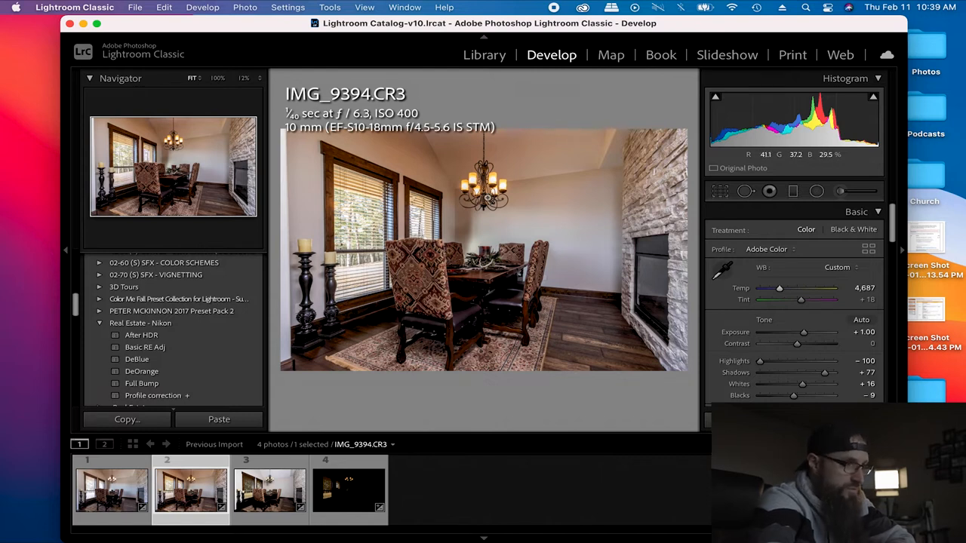
- Click through the filmstrip thumbnails and end on IMG_9395
click(268, 494)
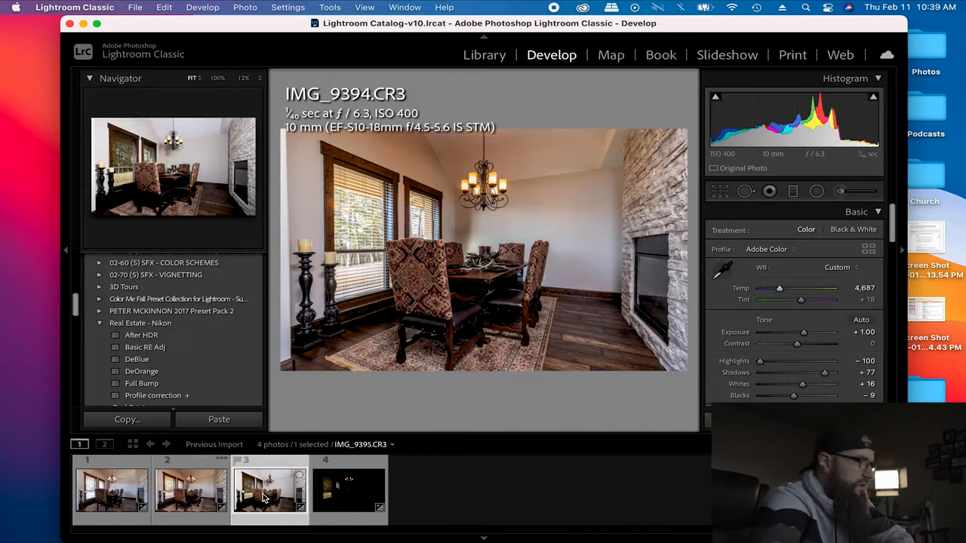
click(185, 497)
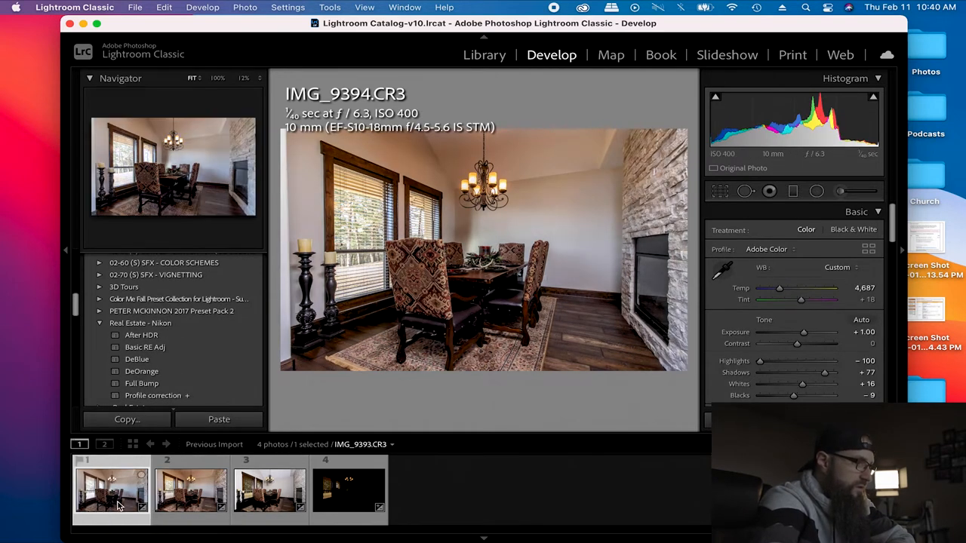
click(102, 502)
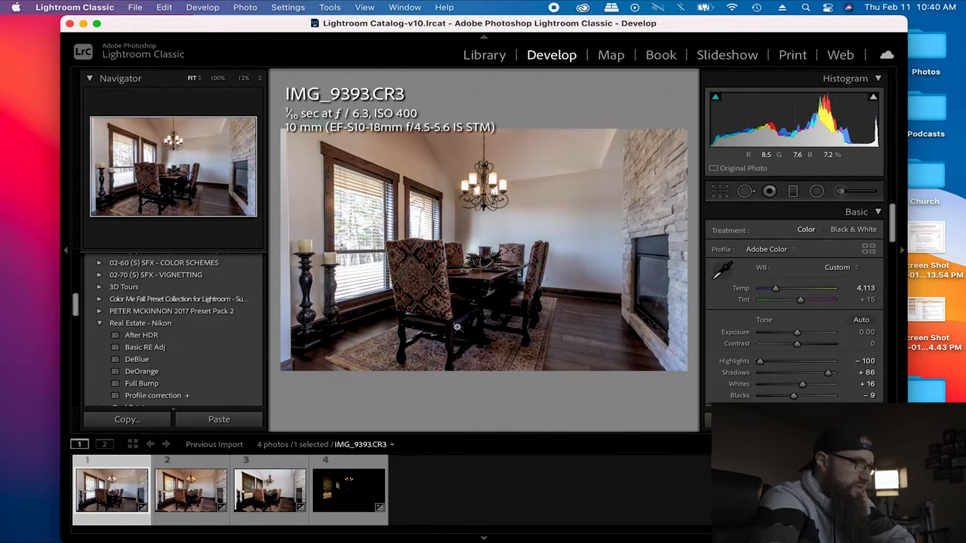
click(192, 497)
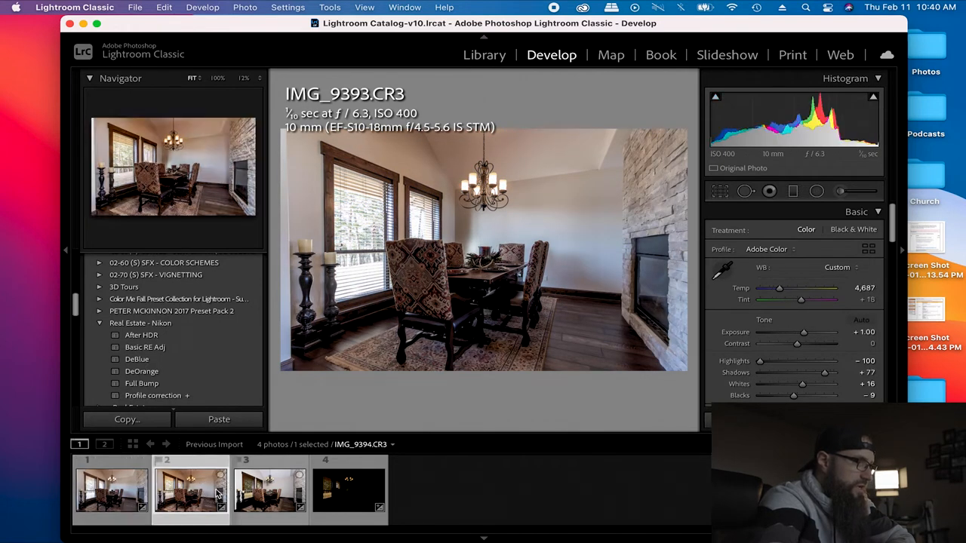
click(269, 493)
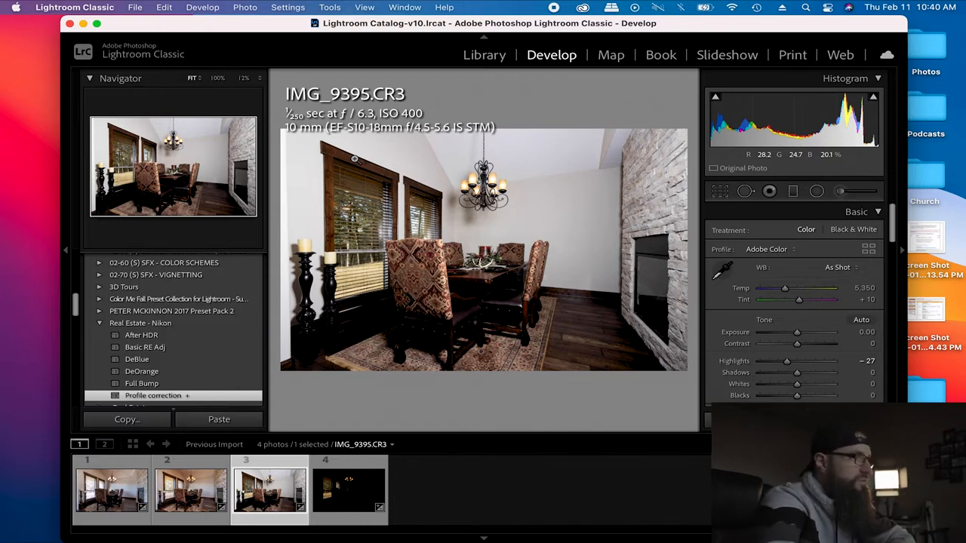
- Set IMG_9396's temperature to 4,752 and exposure to +0.70
click(344, 490)
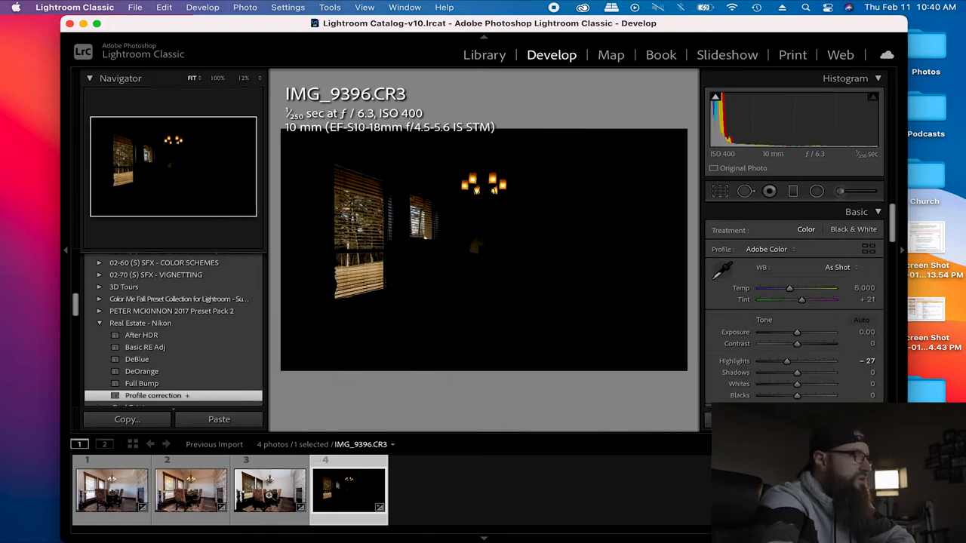
click(268, 494)
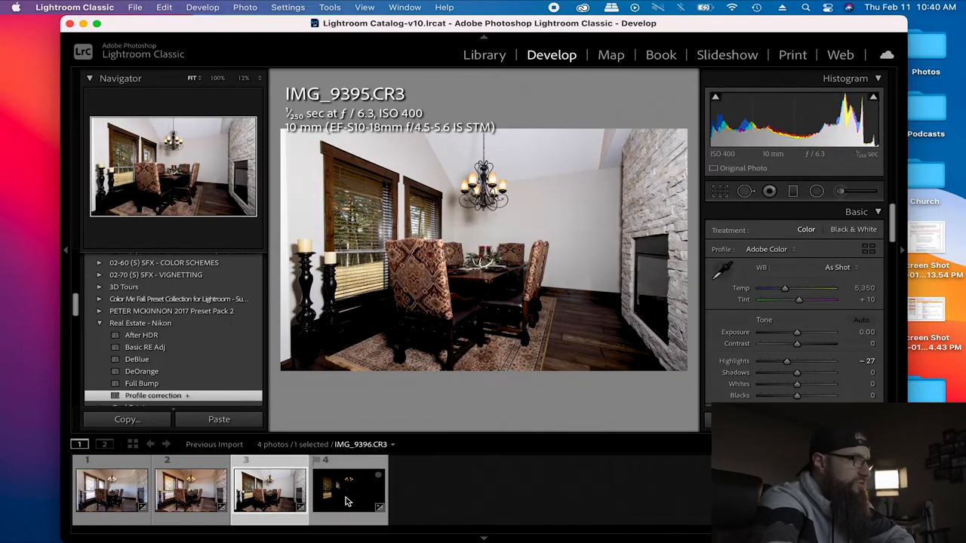
click(345, 497)
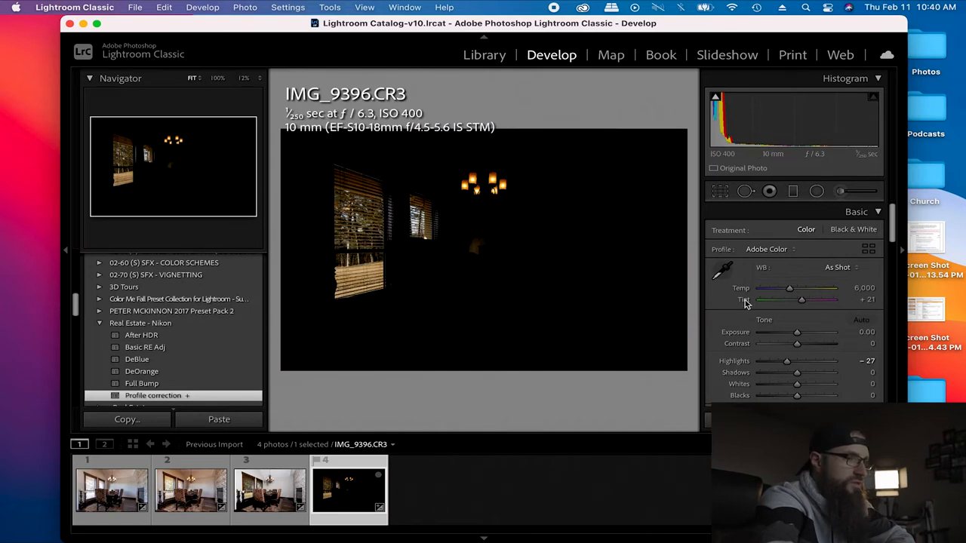
drag(790, 288, 787, 290)
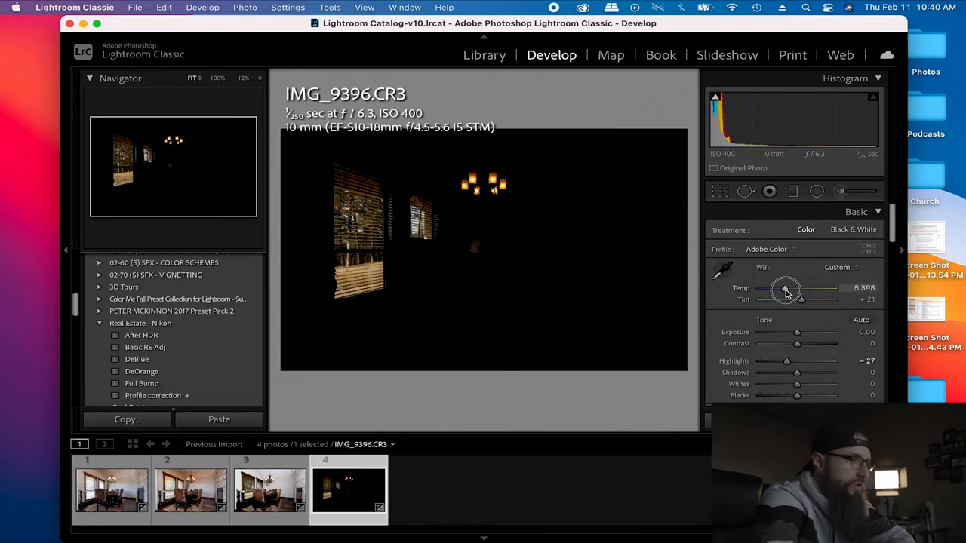
drag(786, 290, 784, 290)
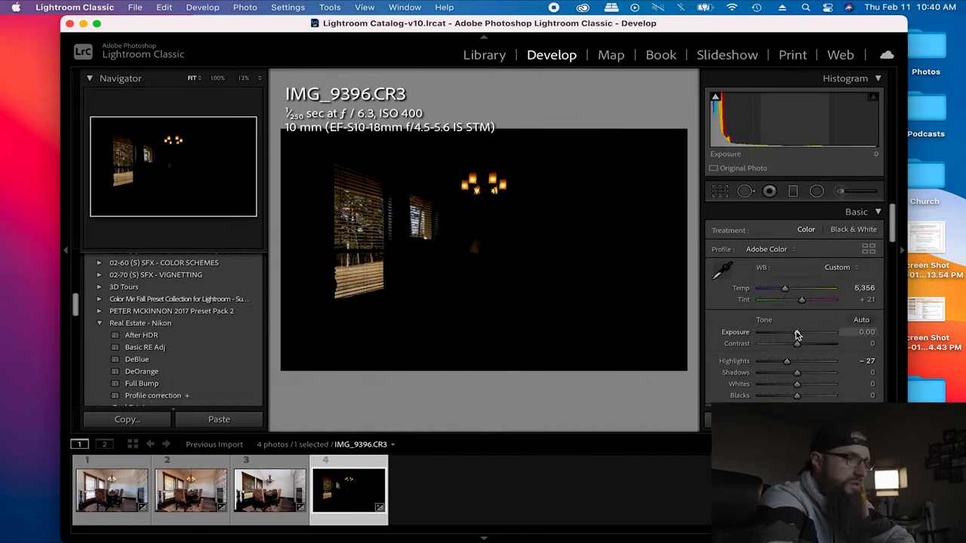
drag(795, 332, 801, 332)
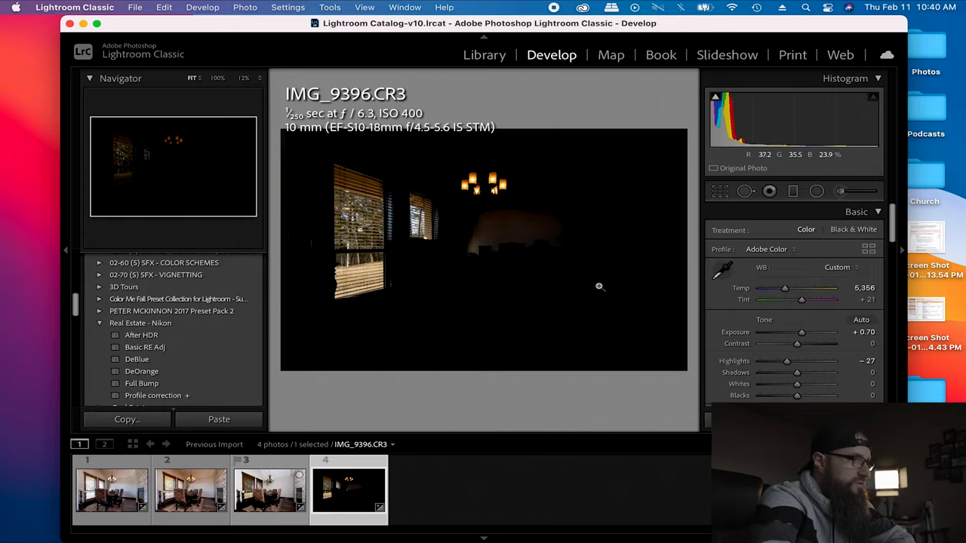
drag(785, 289, 782, 289)
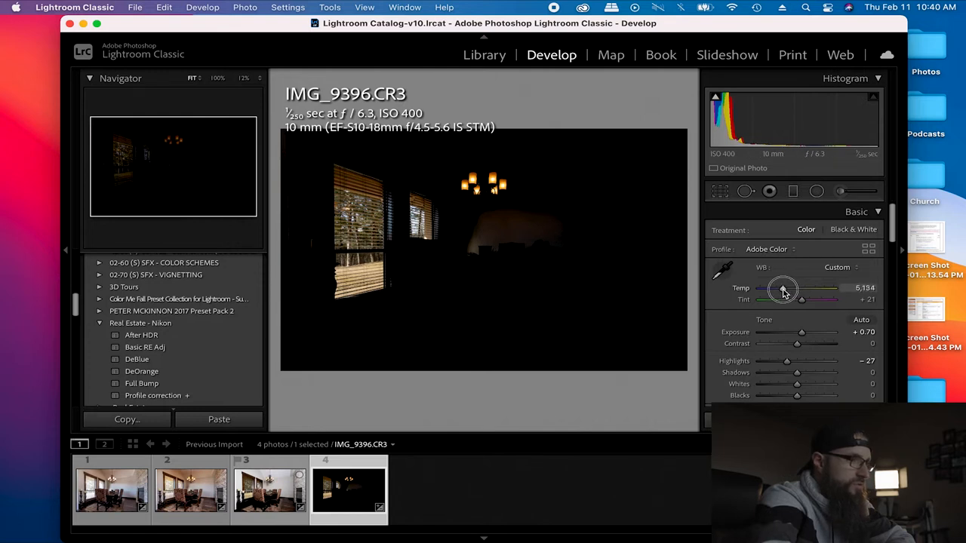
drag(783, 289, 779, 289)
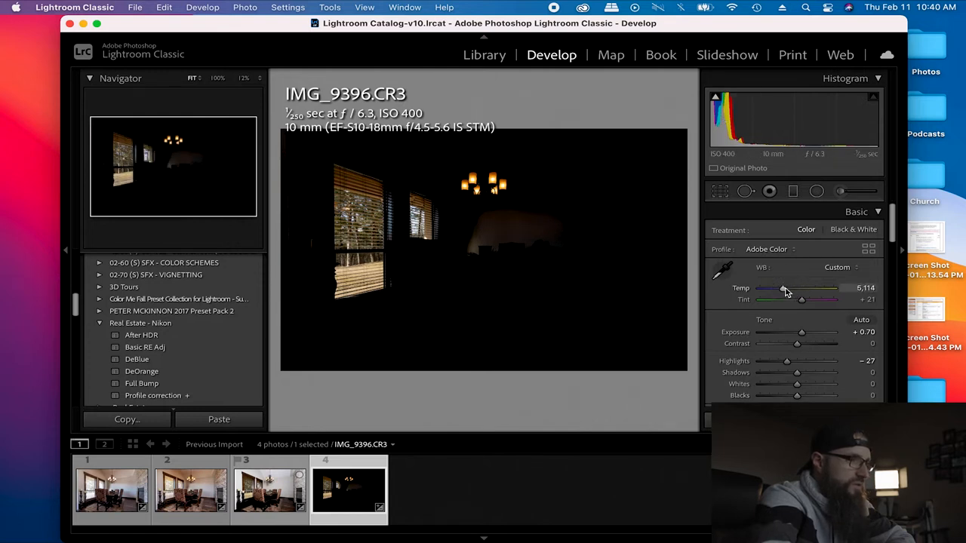
drag(785, 287, 779, 287)
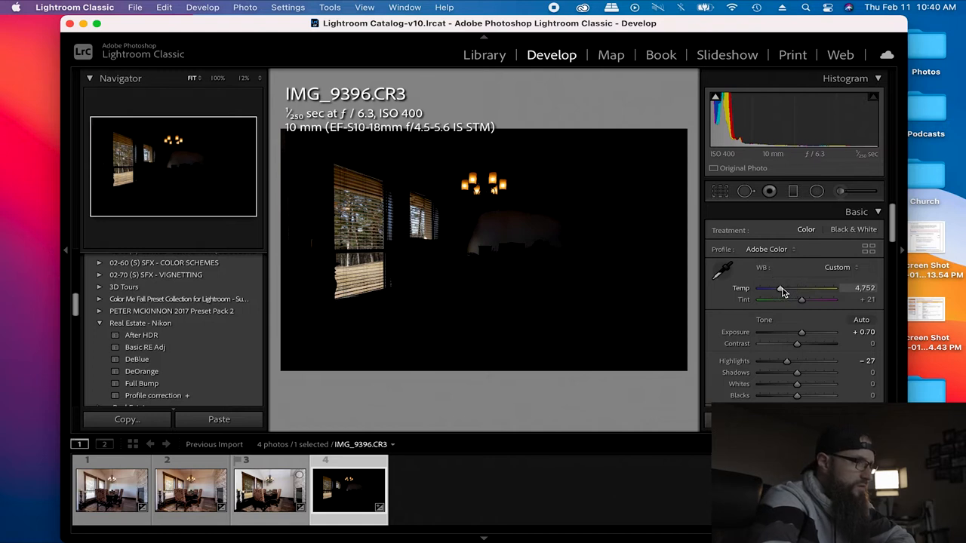
- Compare IMG_9396 with IMG_9395, then select IMG_9393 together with the other exposures
click(268, 490)
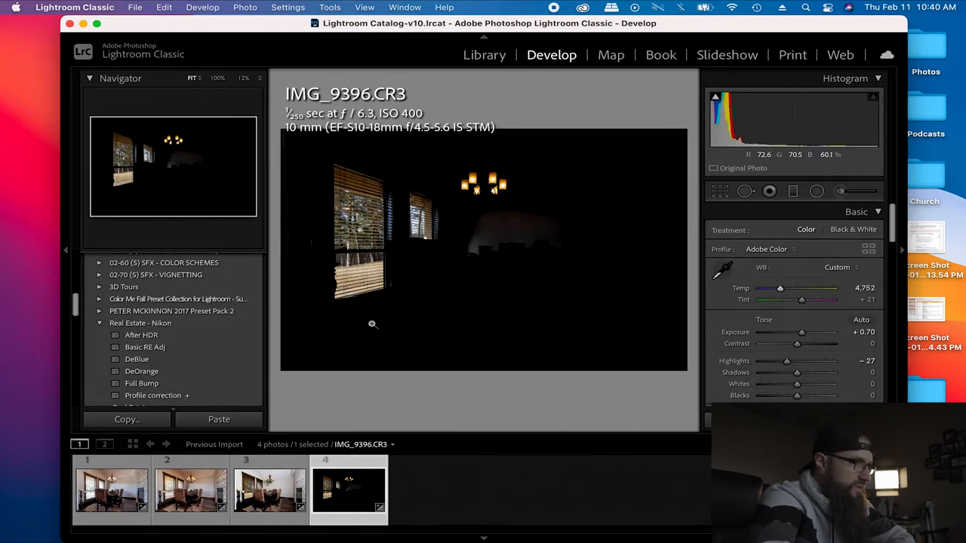
click(269, 490)
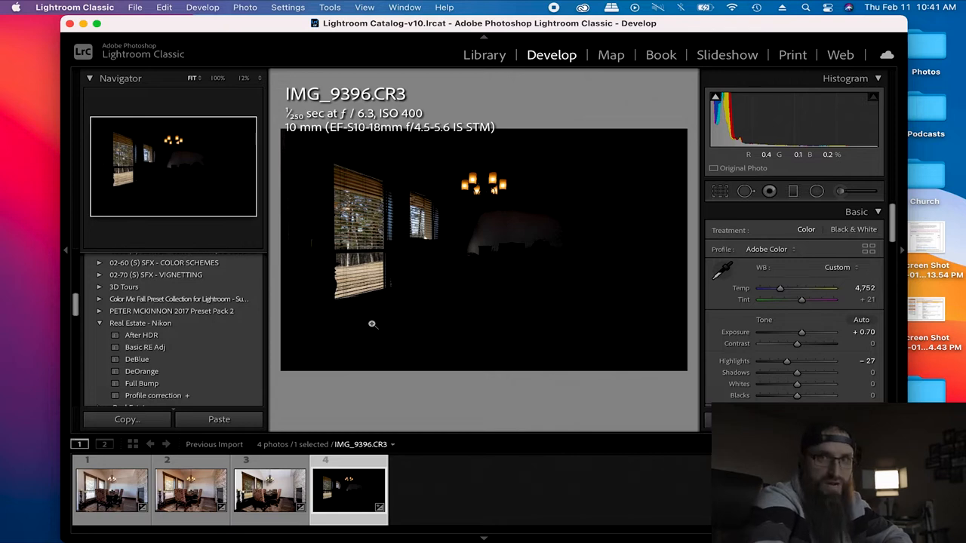
click(269, 491)
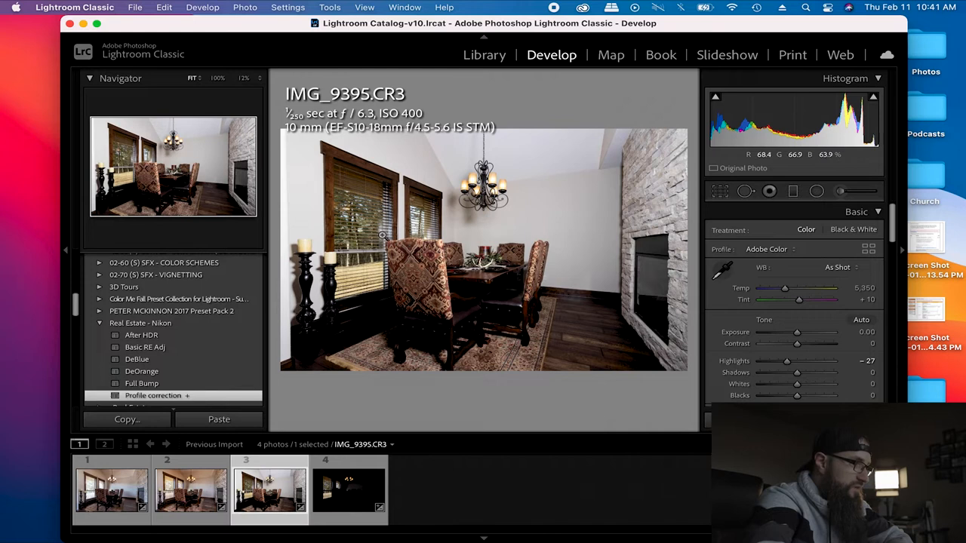
click(344, 490)
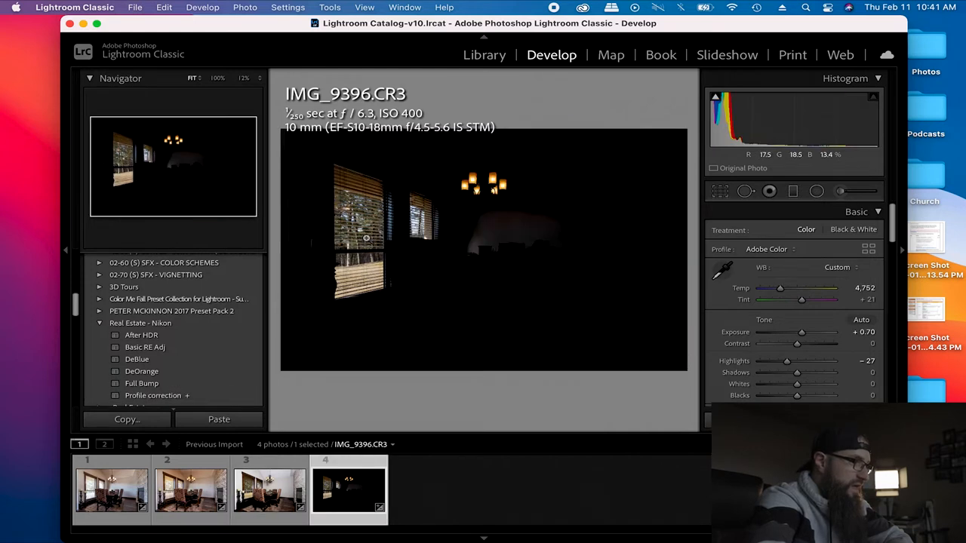
click(270, 490)
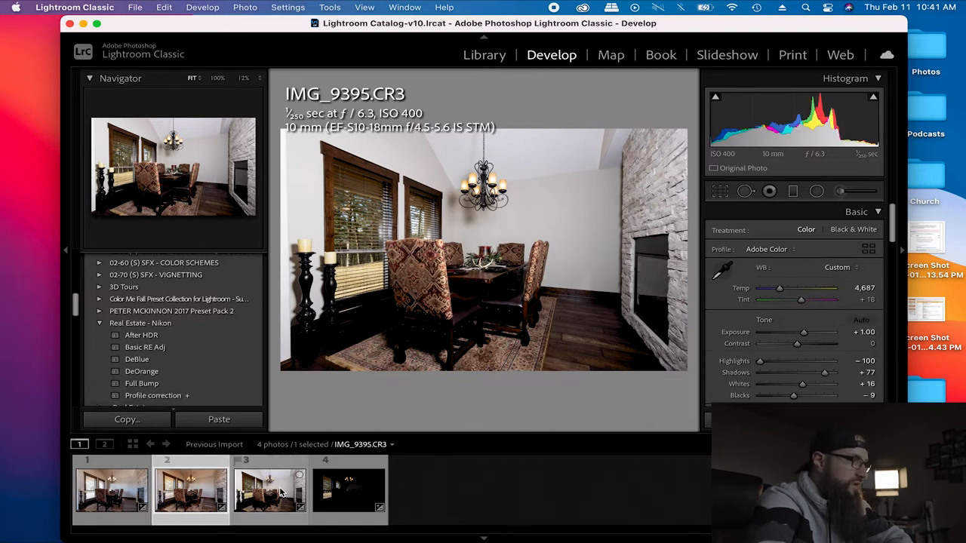
click(268, 492)
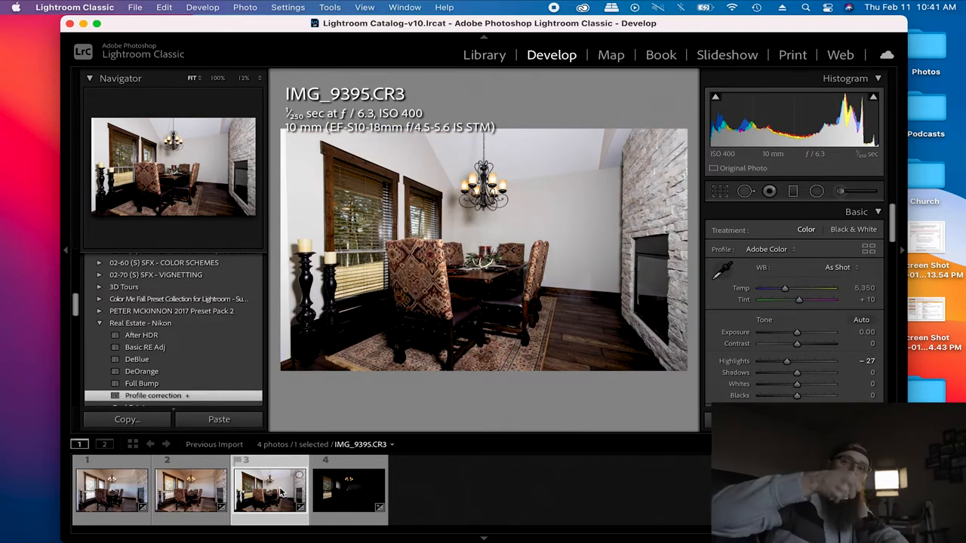
mouse_move(280, 492)
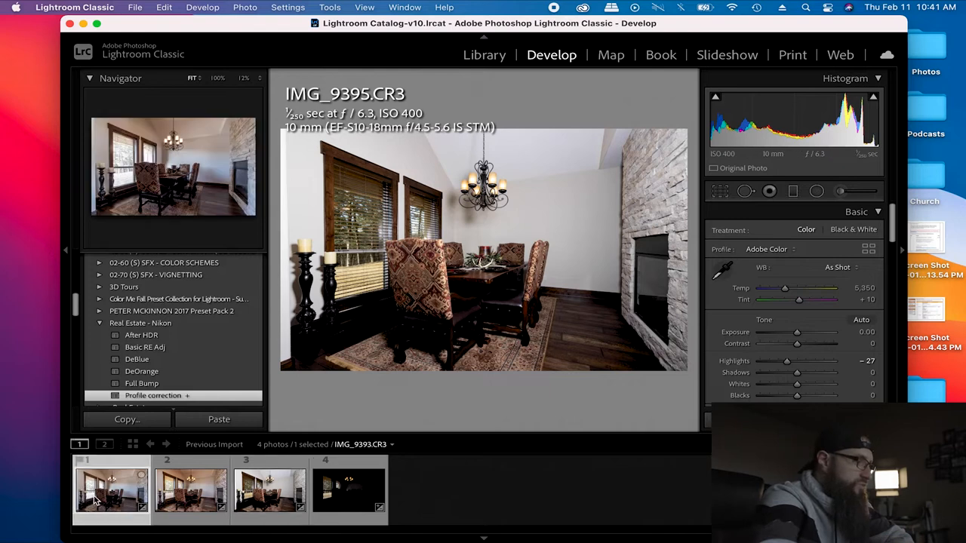
click(190, 498)
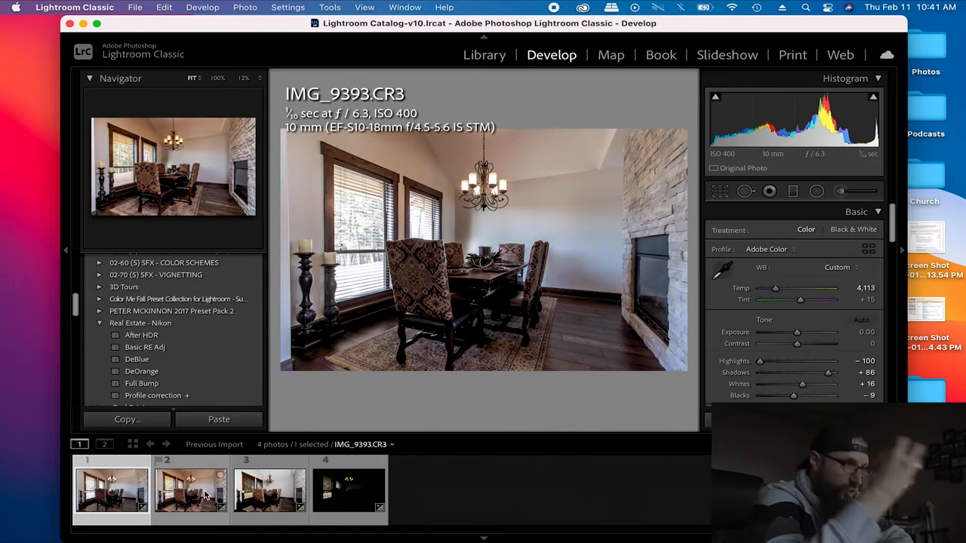
mouse_move(205, 497)
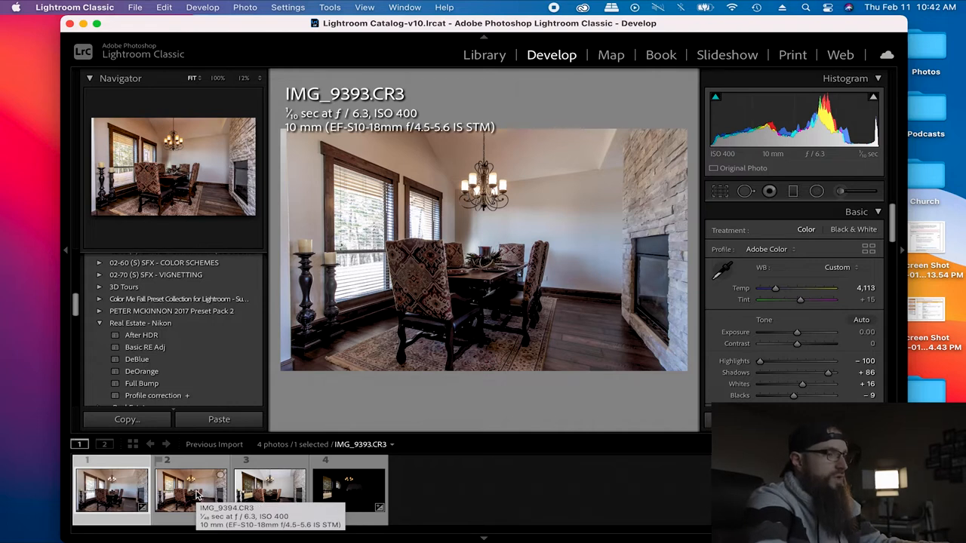
click(190, 498)
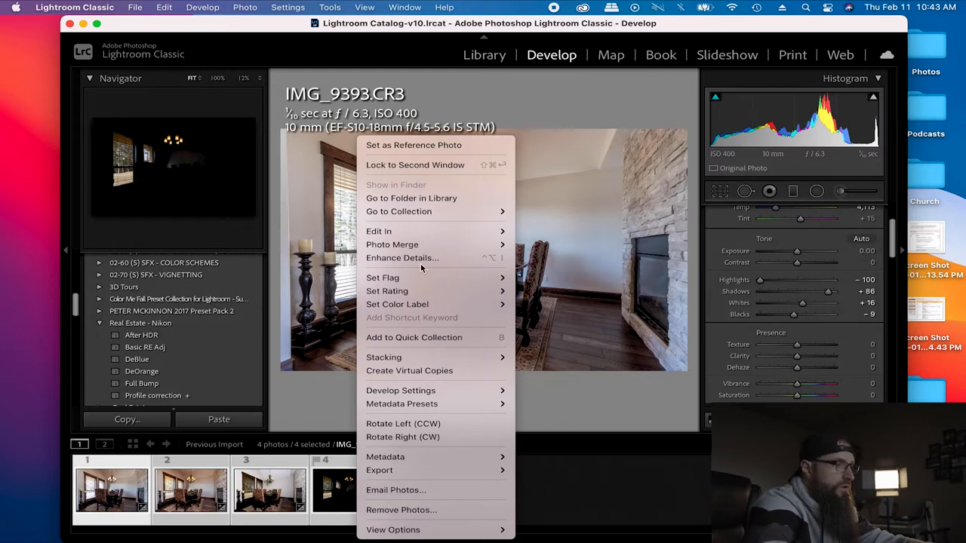
mouse_move(379, 231)
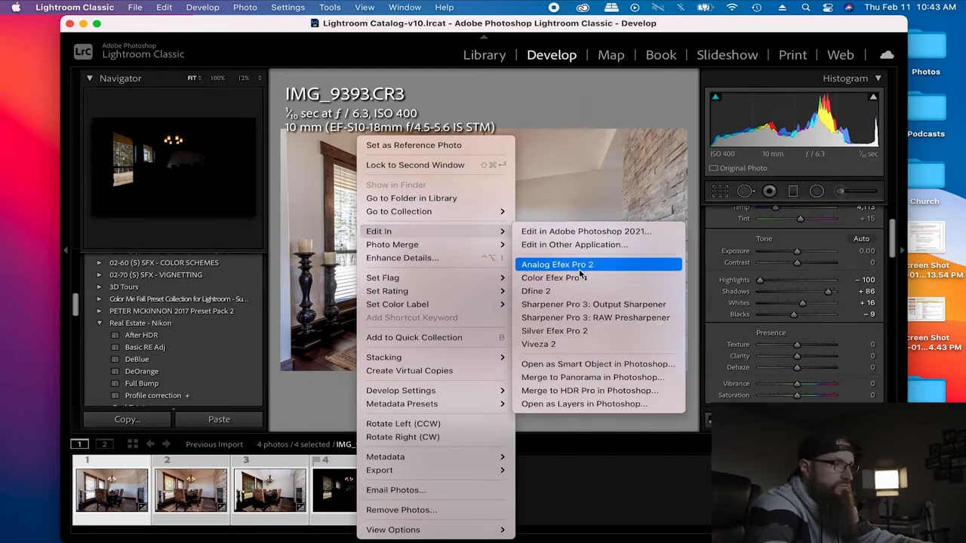
- Open all four exposures as layers in Photoshop via Edit In
click(607, 407)
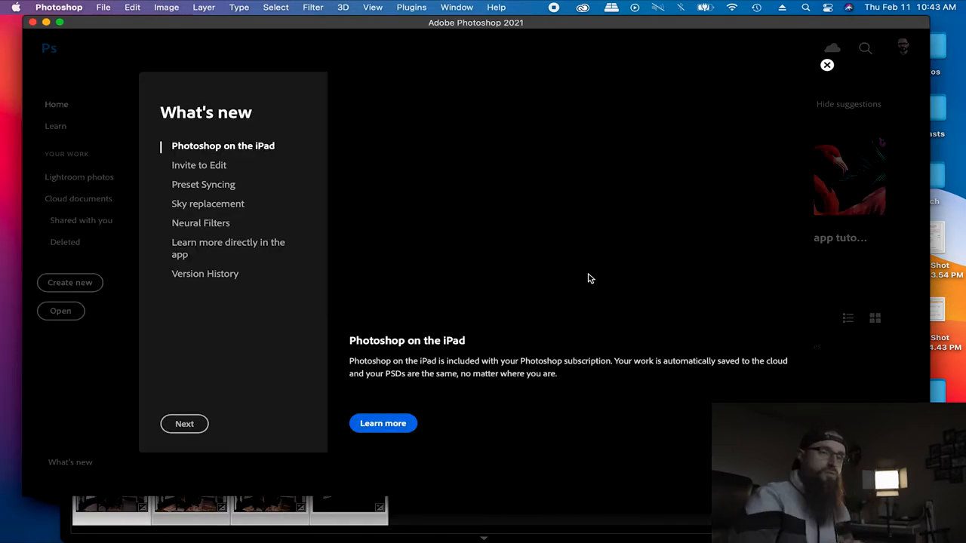
- Close Photoshop's What's New welcome screen
click(826, 64)
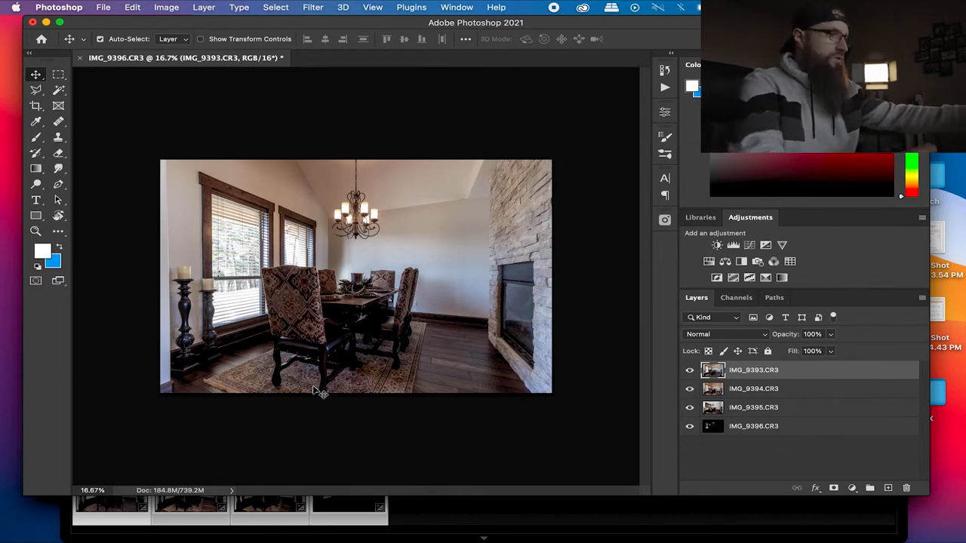
mouse_move(809, 415)
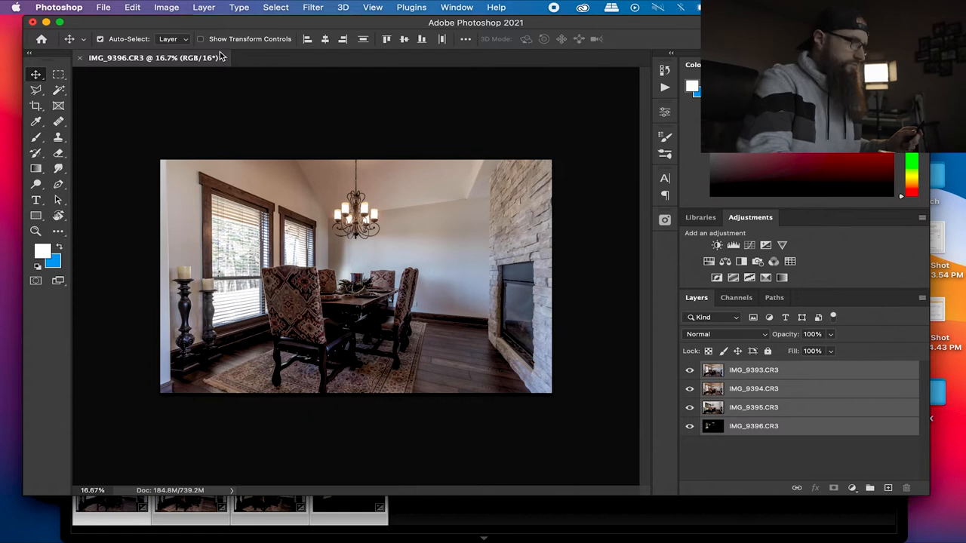
click(130, 7)
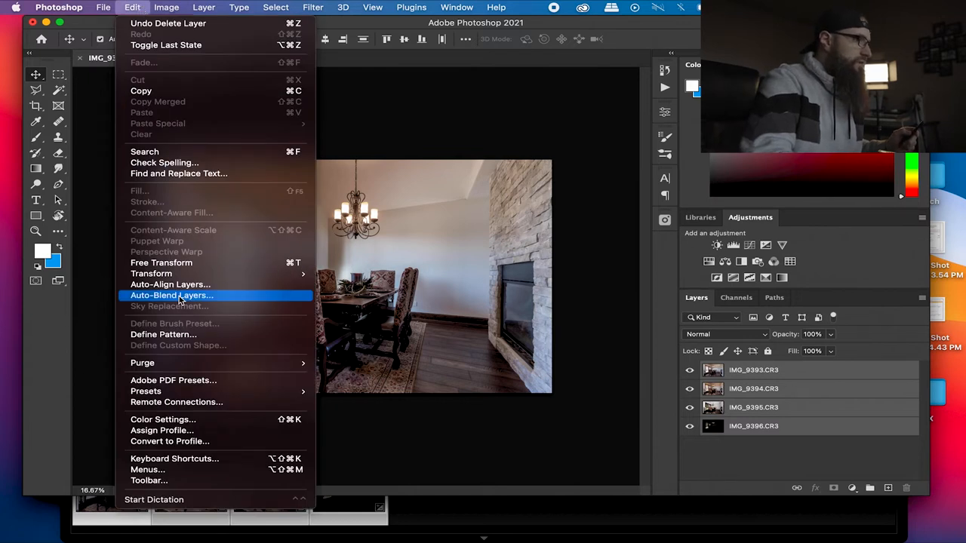
click(170, 284)
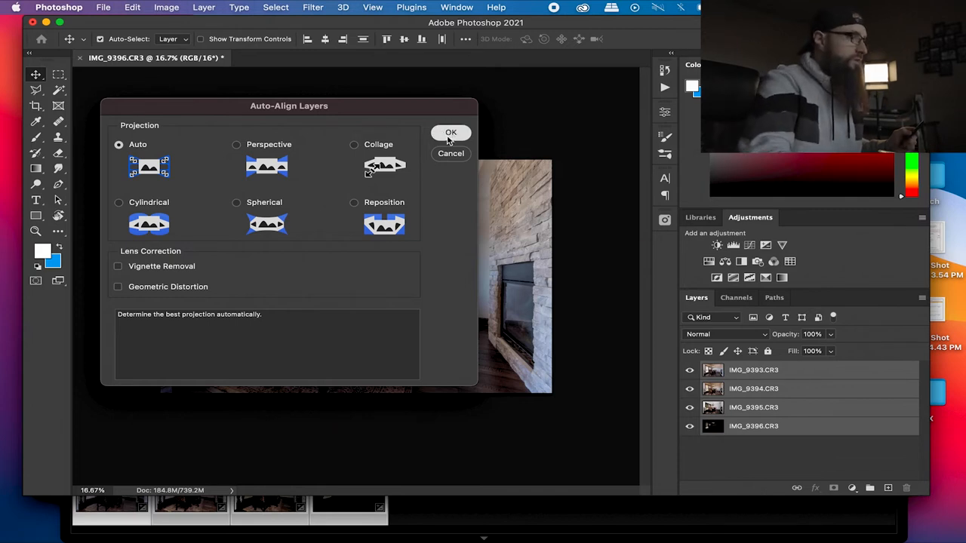
click(450, 132)
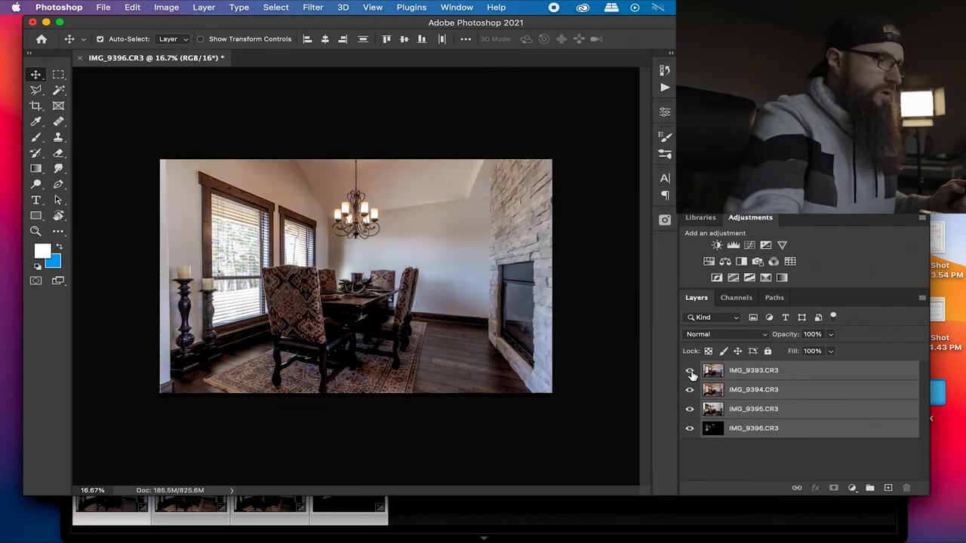
click(690, 371)
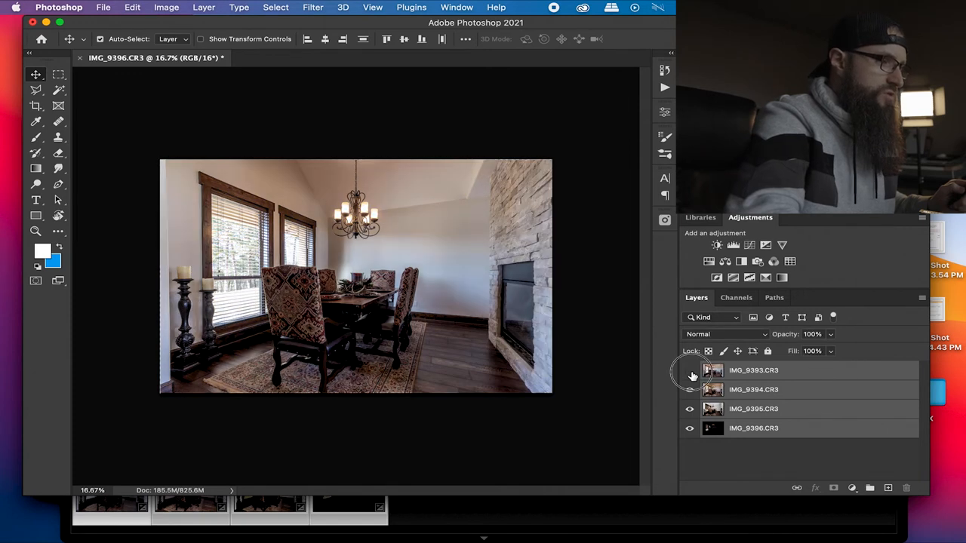
click(690, 370)
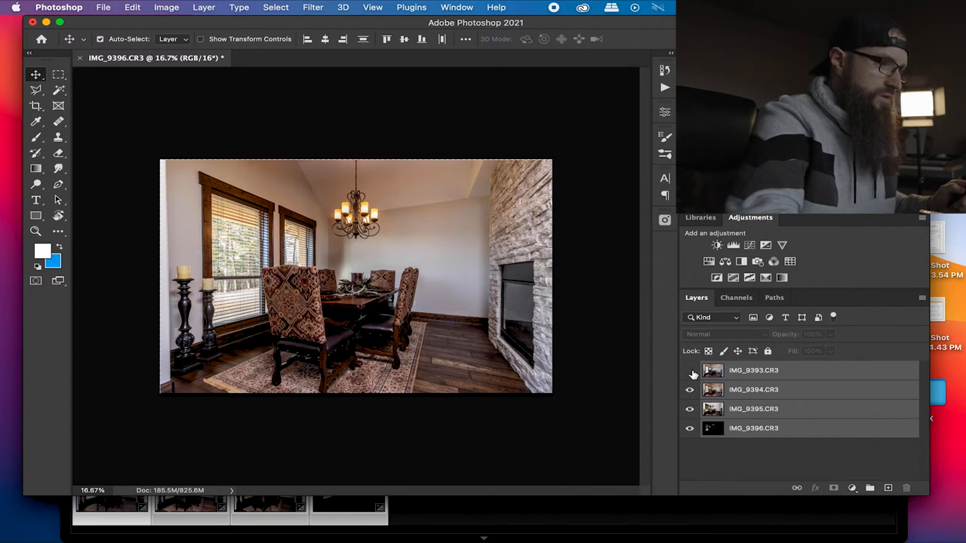
click(689, 373)
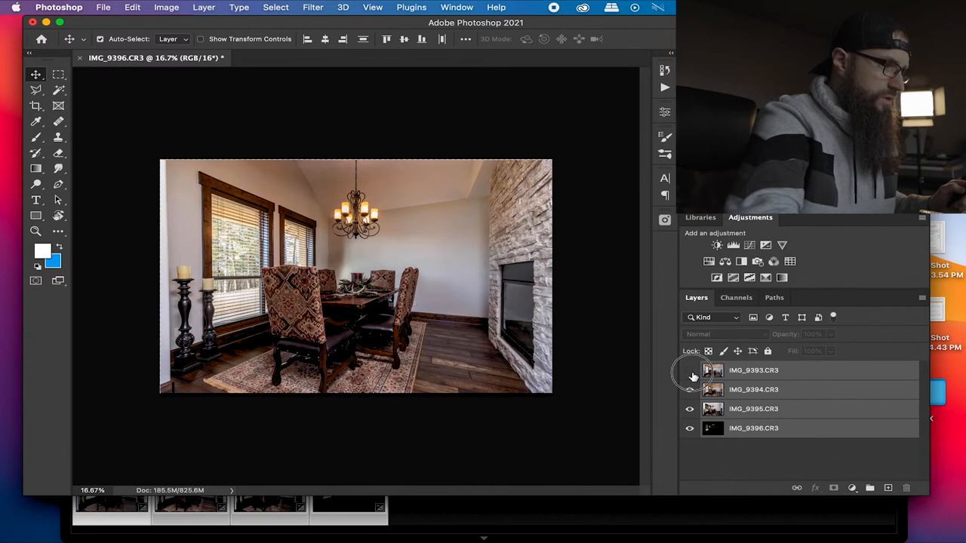
click(689, 370)
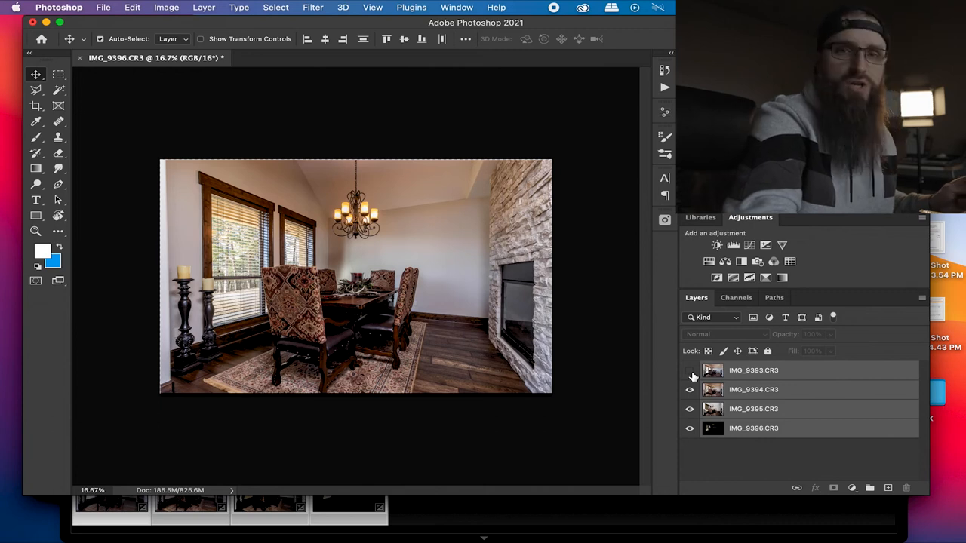
click(688, 370)
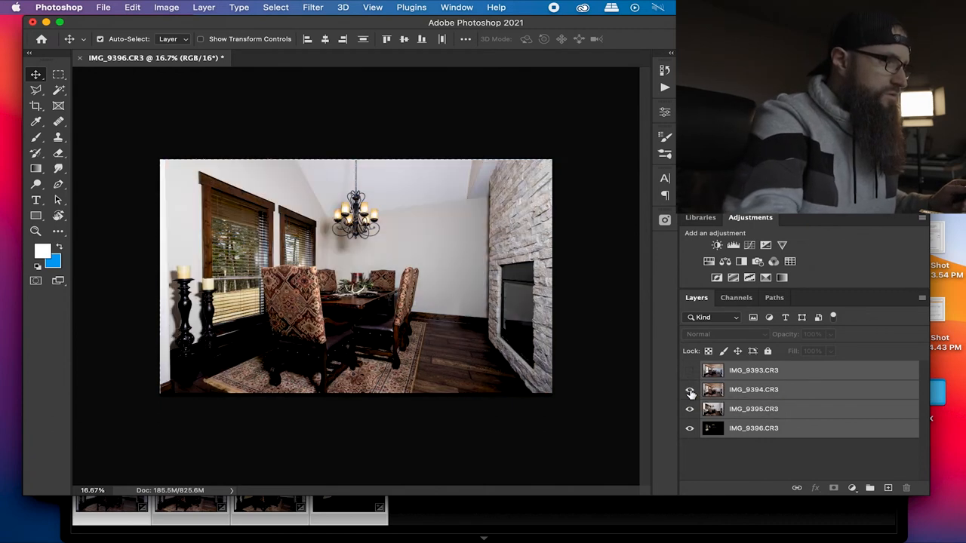
click(690, 390)
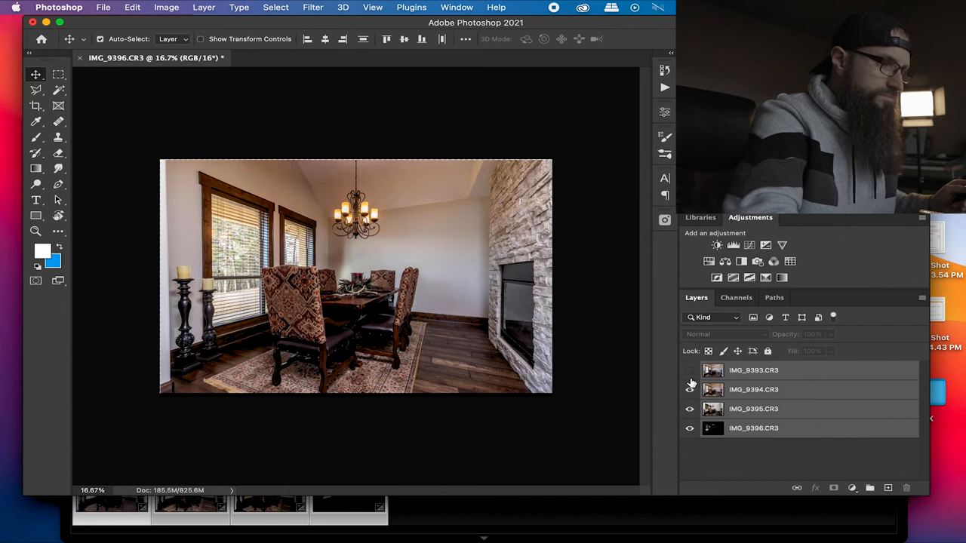
click(689, 370)
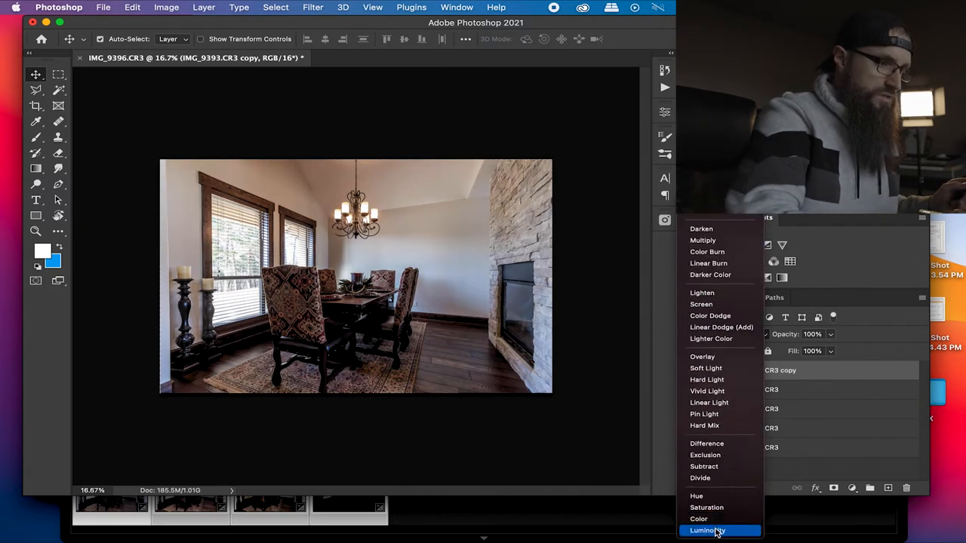
- Set the IMG_9393 copy's blend mode to Luminosity and swap the painting colours
click(713, 530)
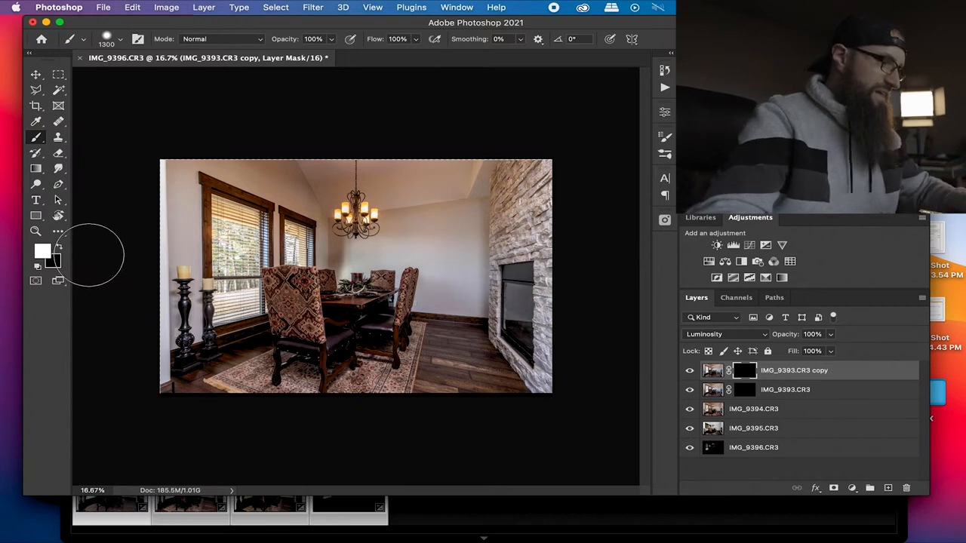
mouse_move(98, 264)
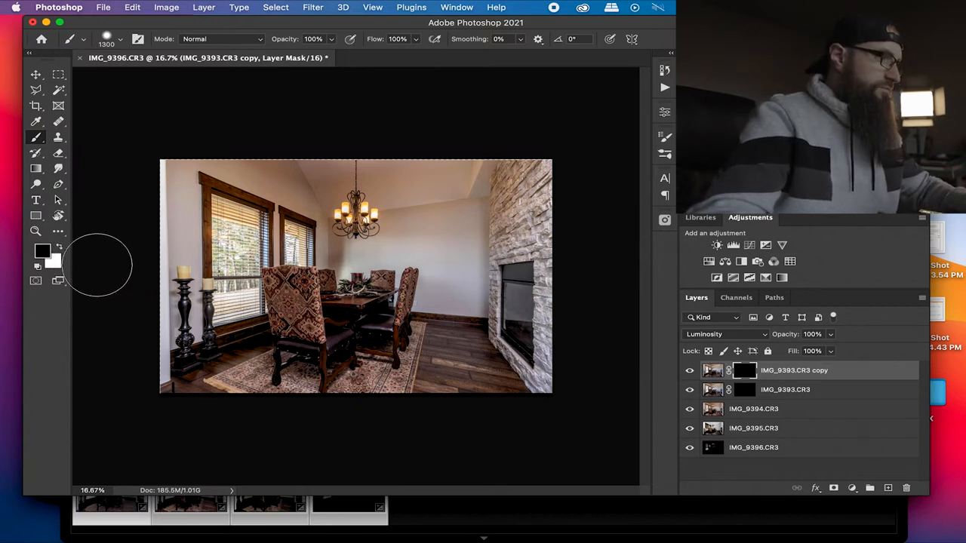
click(752, 409)
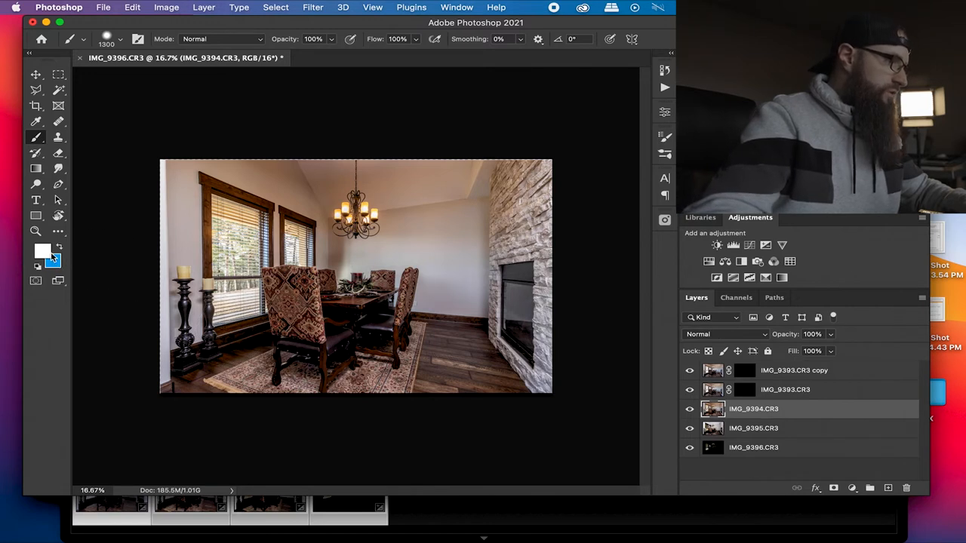
- Pick a near-black background colour in the Color Picker
click(42, 264)
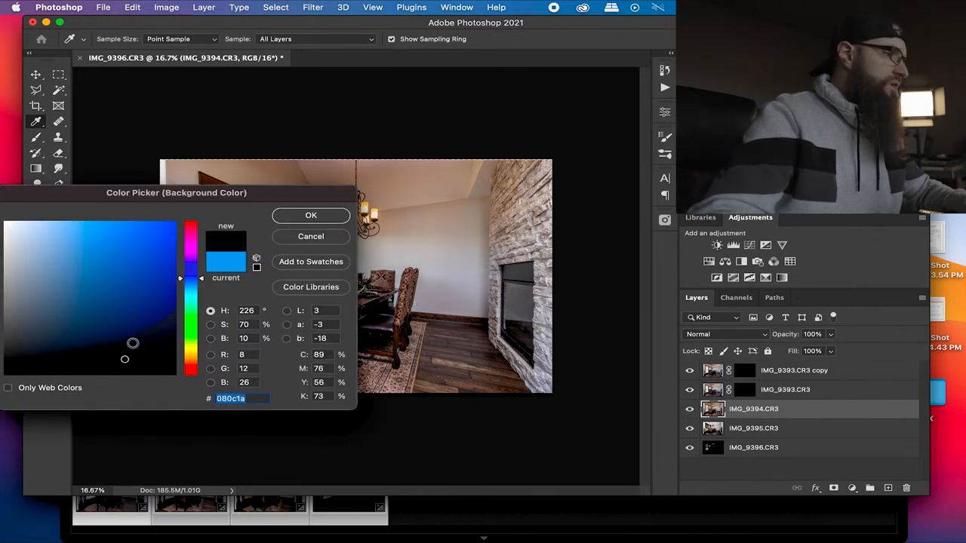
click(310, 215)
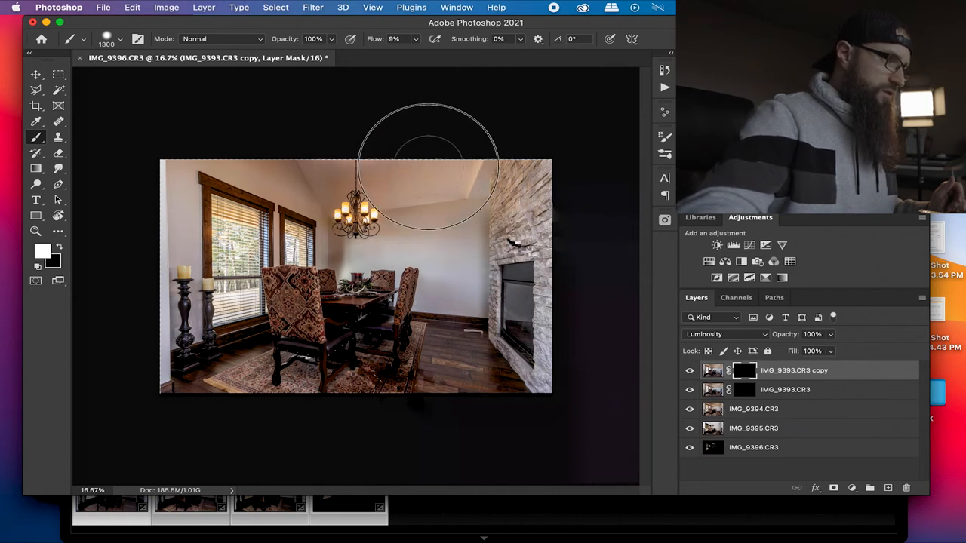
mouse_move(356, 228)
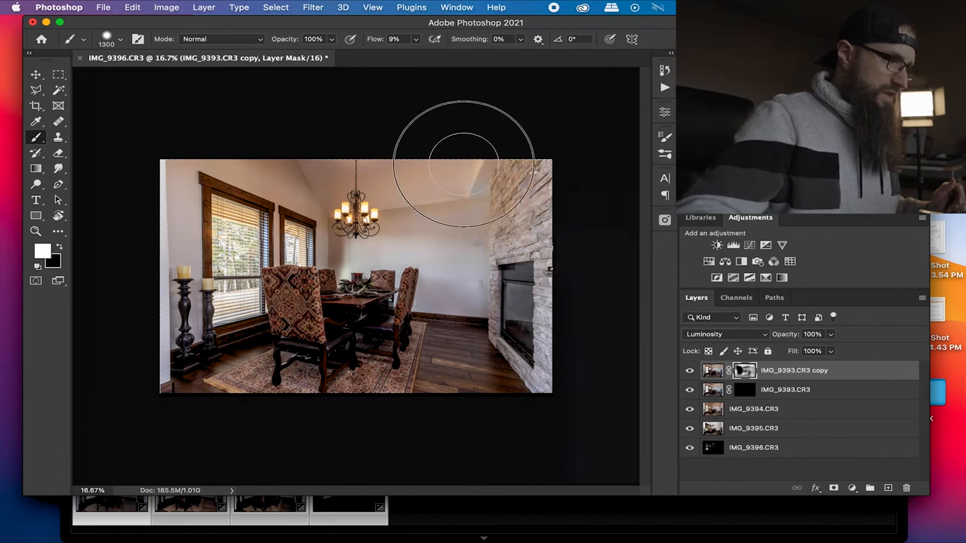
mouse_move(435, 364)
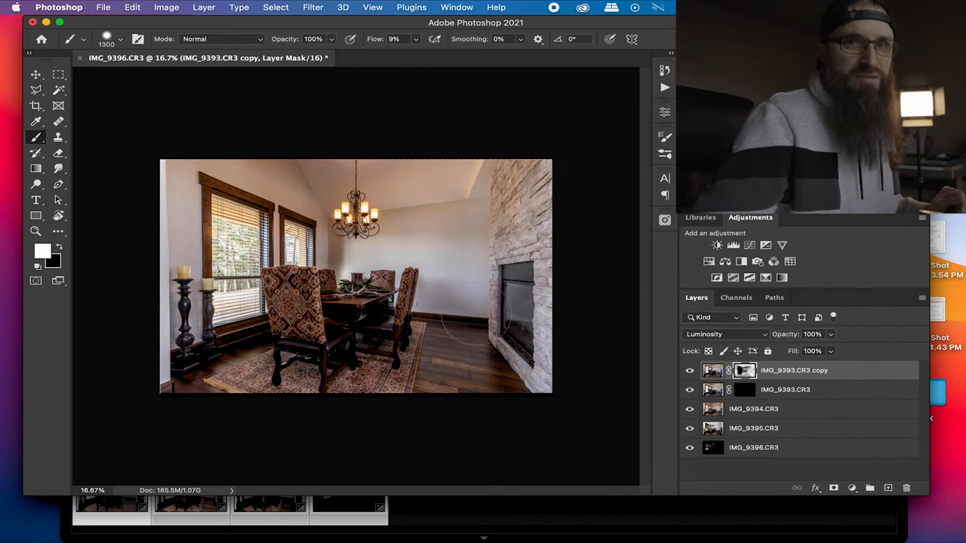
mouse_move(286, 191)
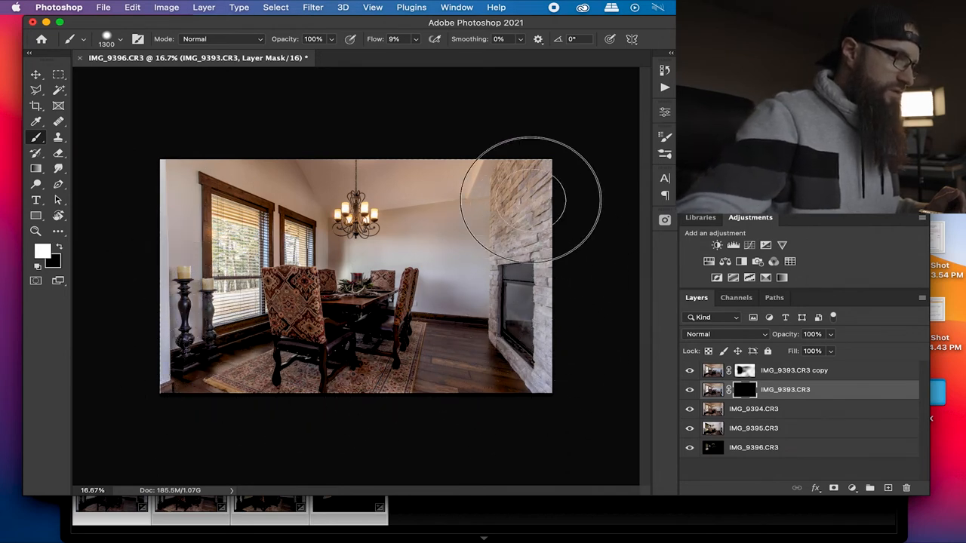
- Paint the darker IMG_9393 exposure over the stone wall with the 9%-flow white brush
drag(528, 200, 211, 151)
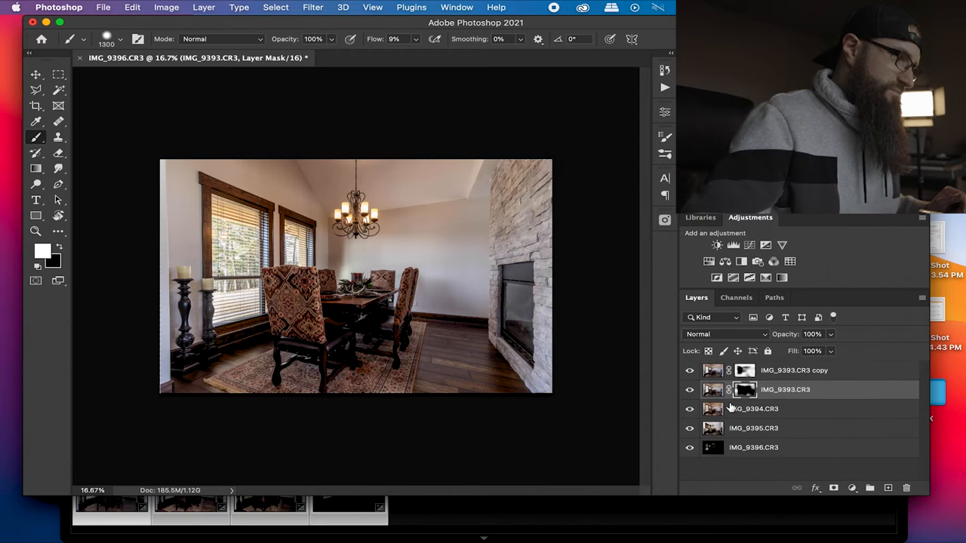
- Solo IMG_9395 to check it, then place IMG_9395 and IMG_9396 above the masked layers
click(753, 428)
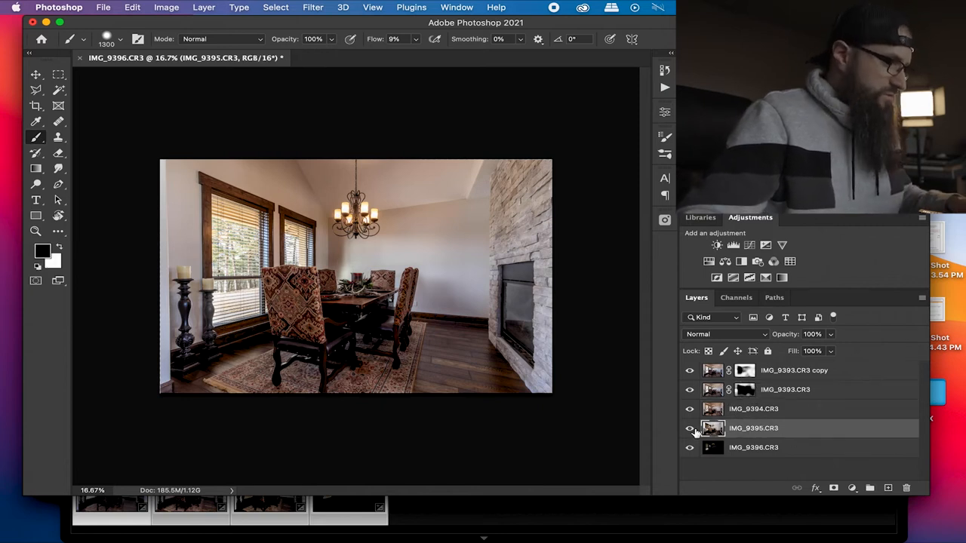
click(690, 428)
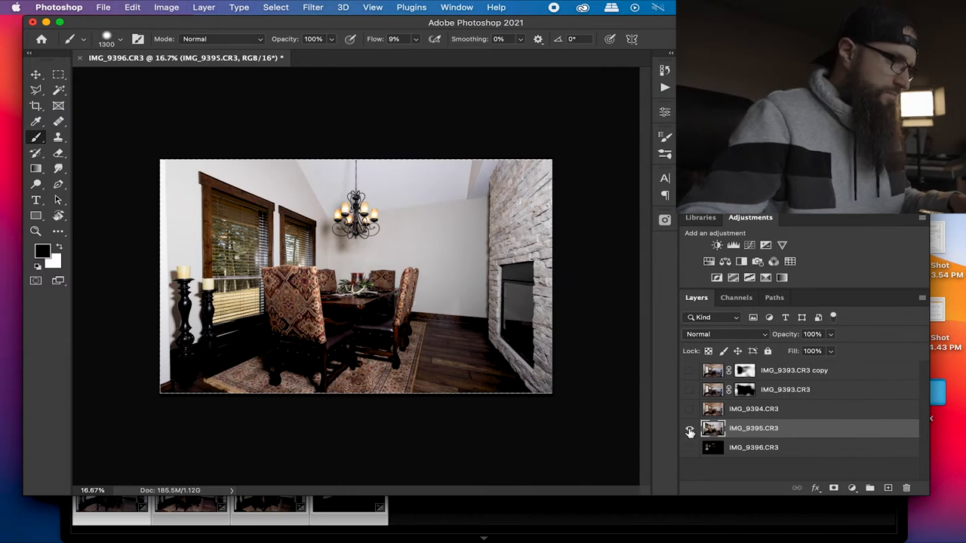
click(689, 427)
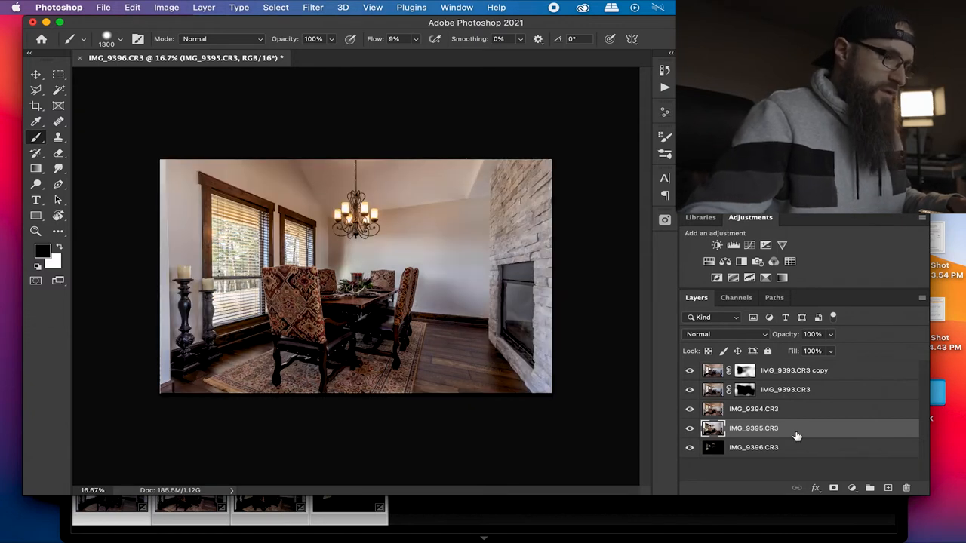
click(754, 448)
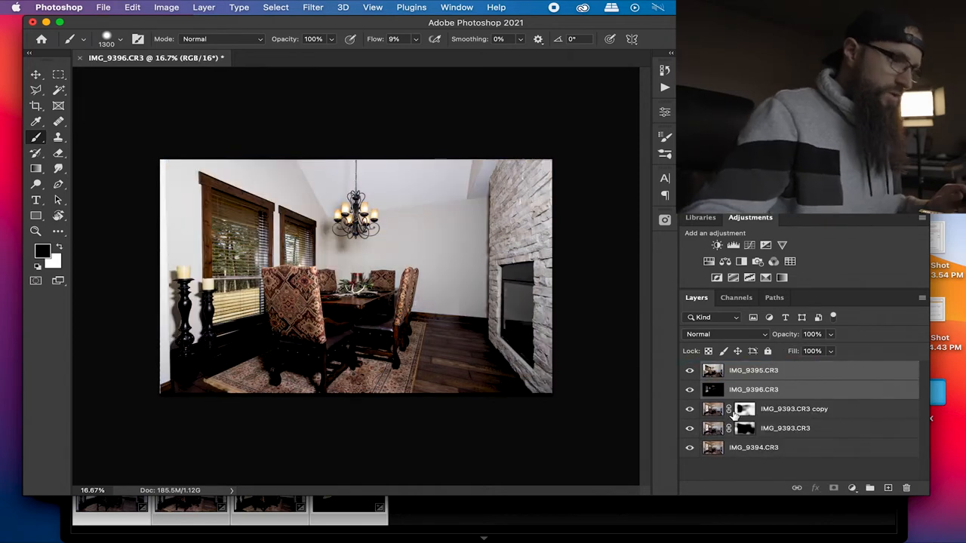
click(688, 389)
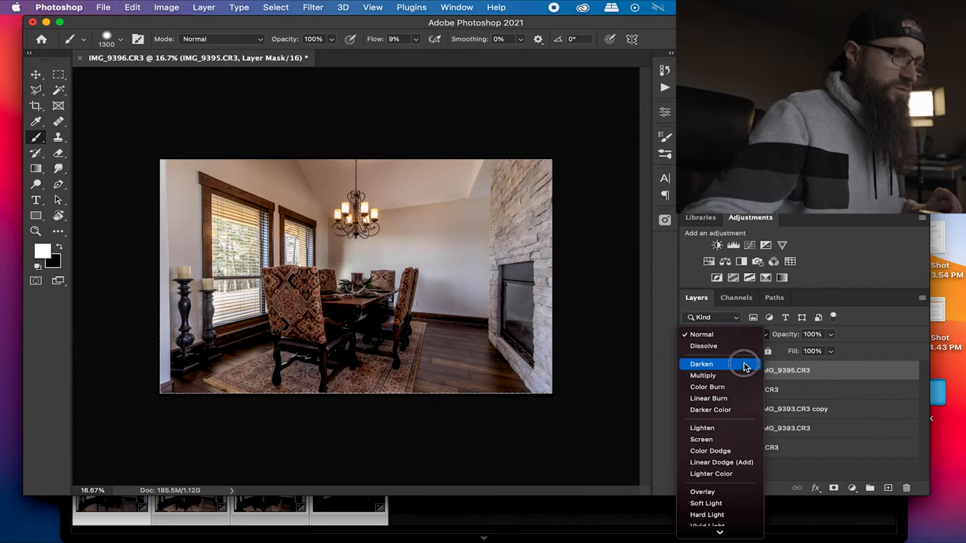
- Set IMG_9395 to Darken and paint it into the left window, chairs and table
click(701, 364)
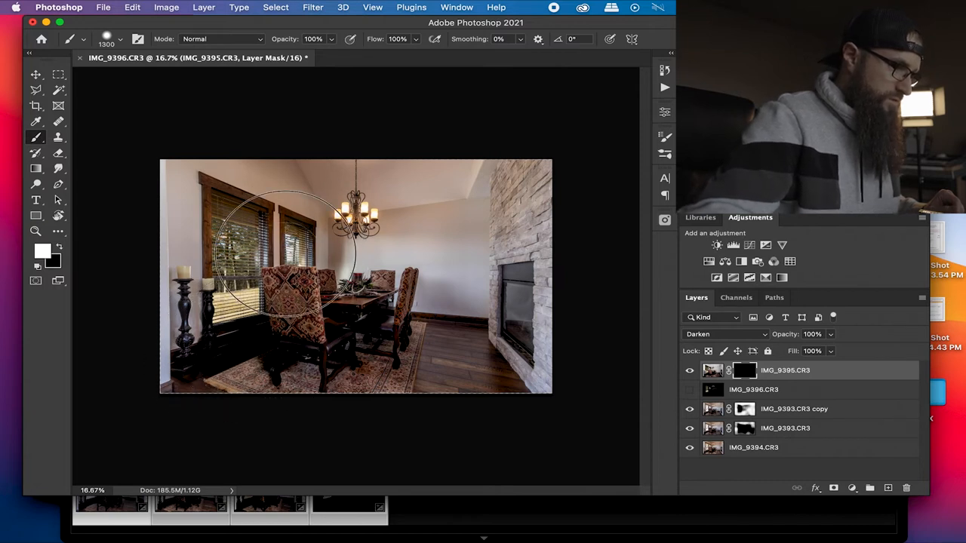
drag(286, 249, 339, 302)
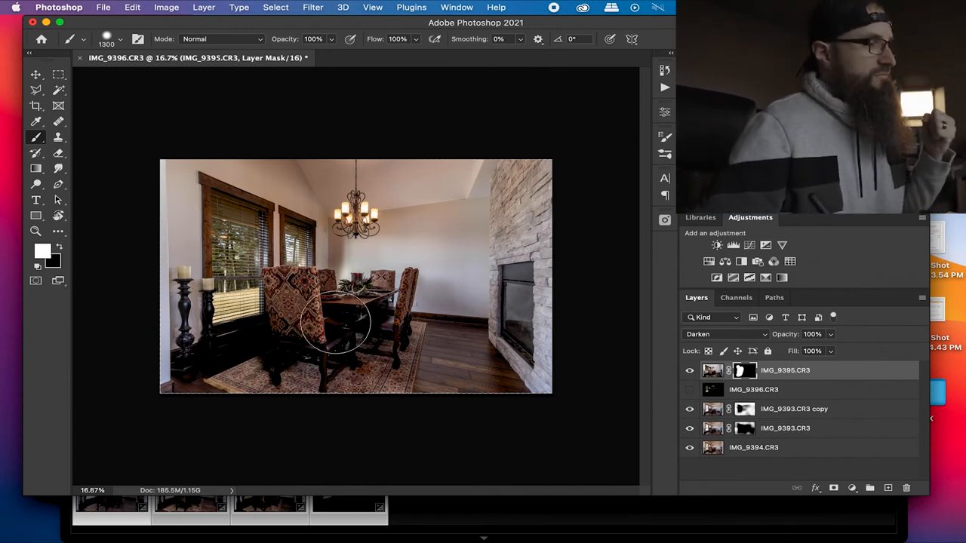
drag(339, 317, 521, 377)
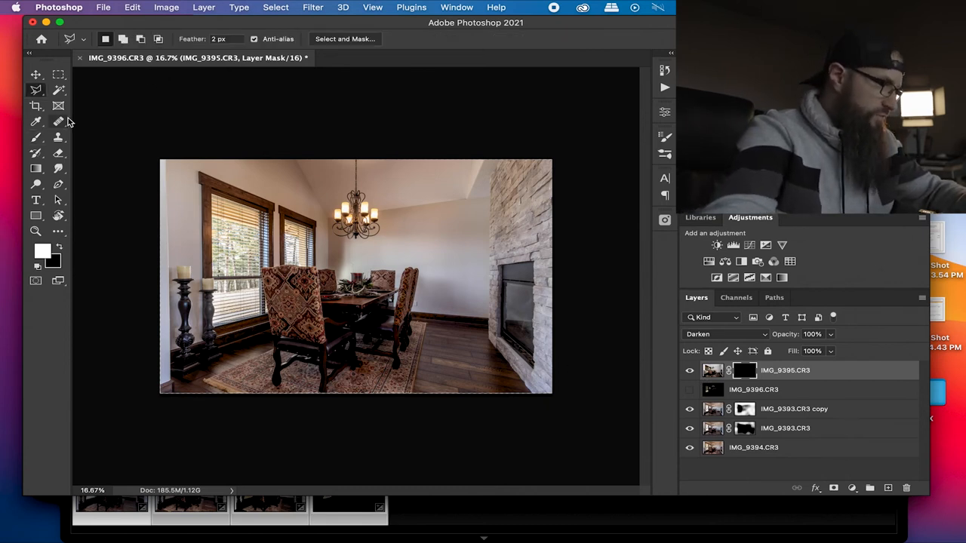
- Pick the Polygonal Lasso and zoom in on the left window's edges
click(36, 90)
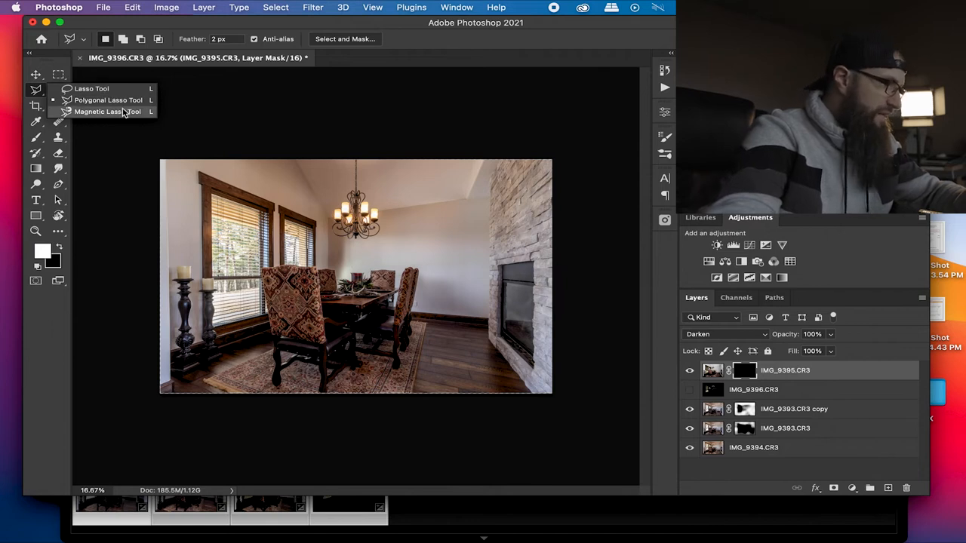
mouse_move(485, 259)
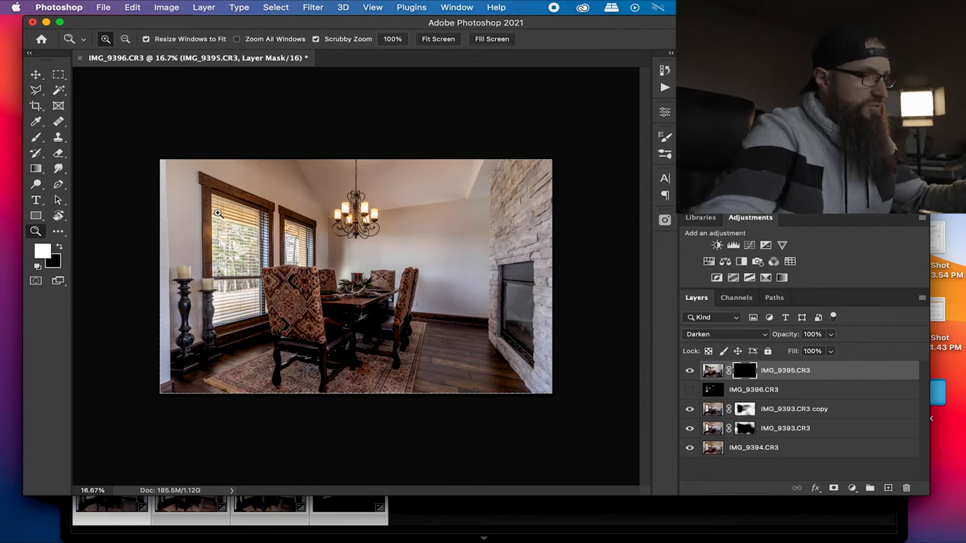
click(302, 197)
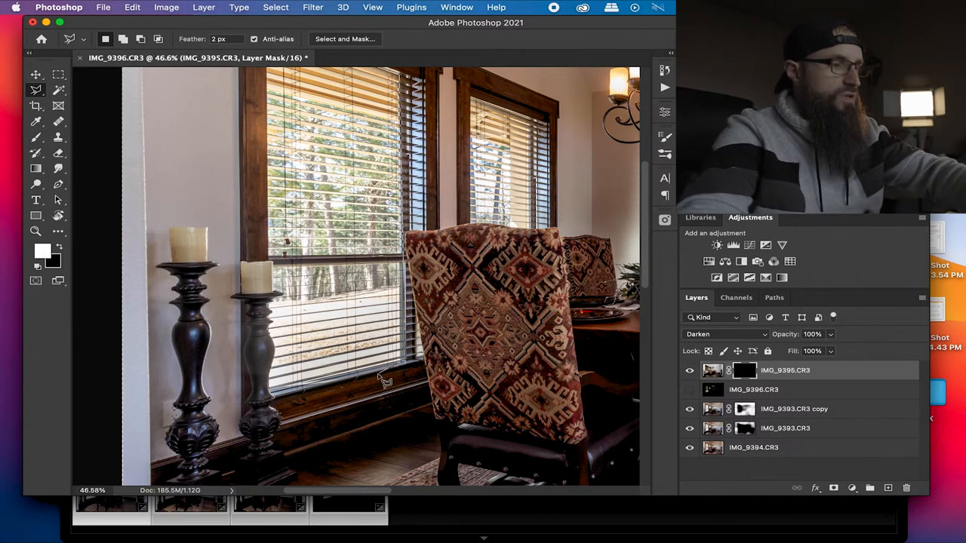
mouse_move(409, 367)
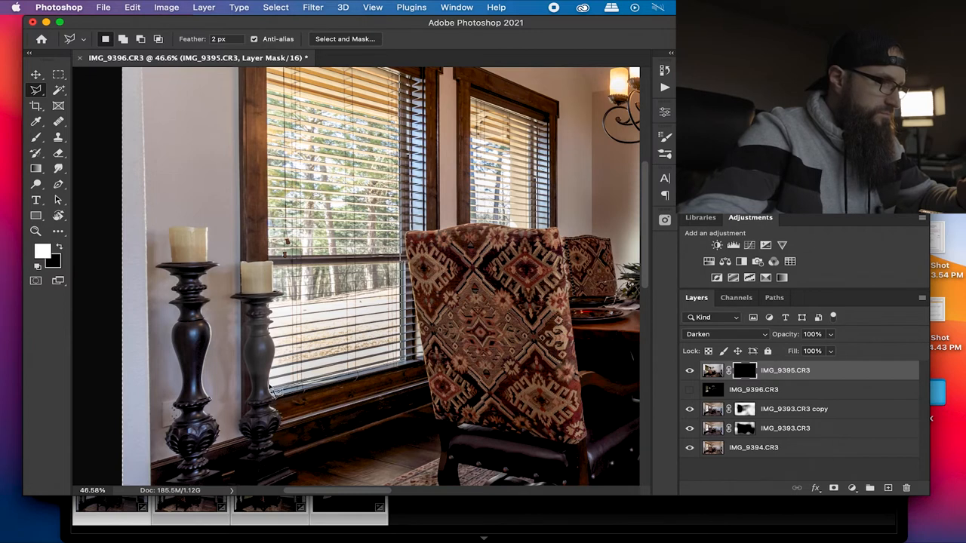
mouse_move(275, 376)
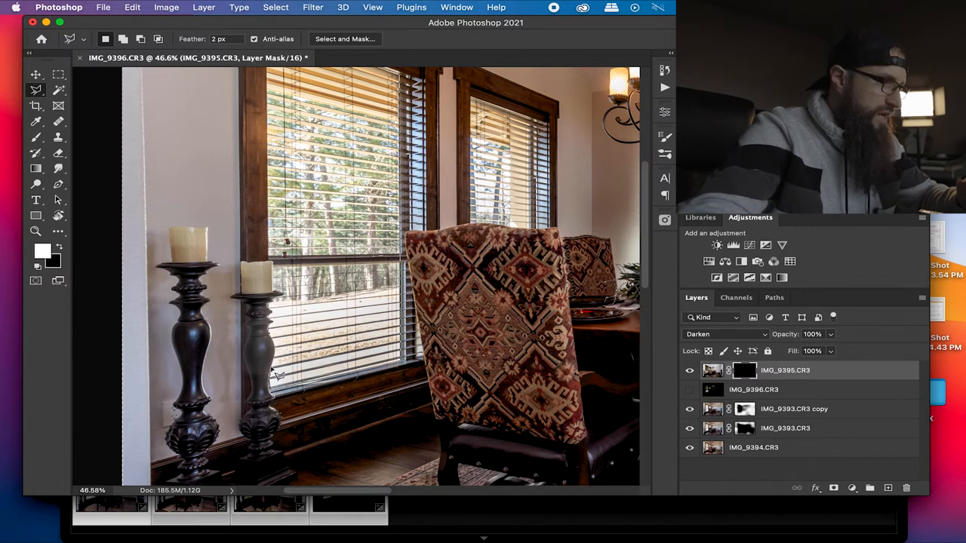
mouse_move(282, 346)
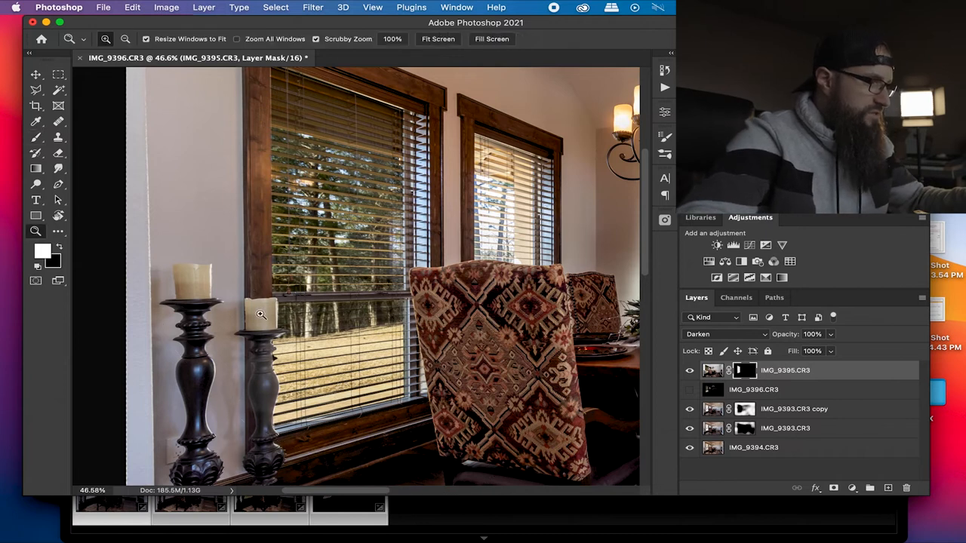
- Zoom into the blinds and brush IMG_9395's mask along the candlestick edge
click(260, 314)
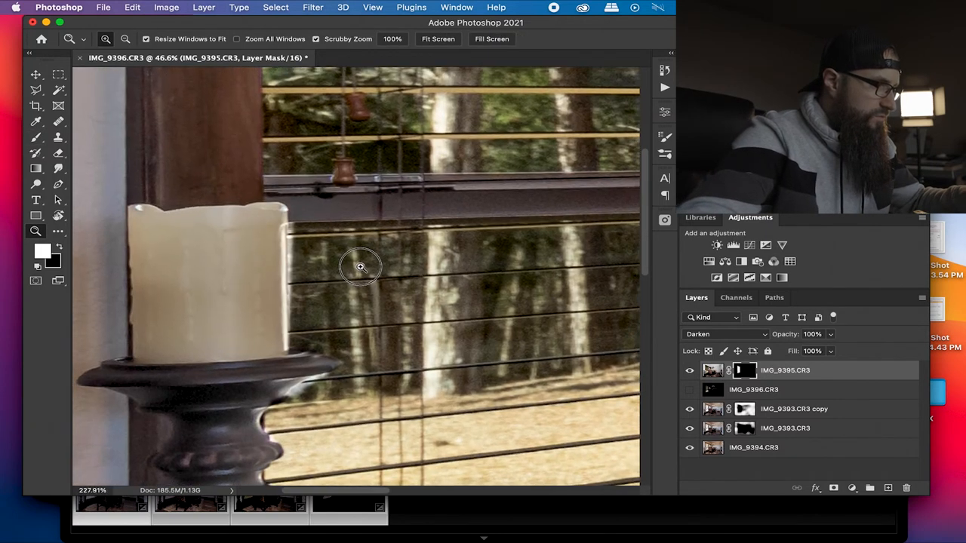
click(35, 137)
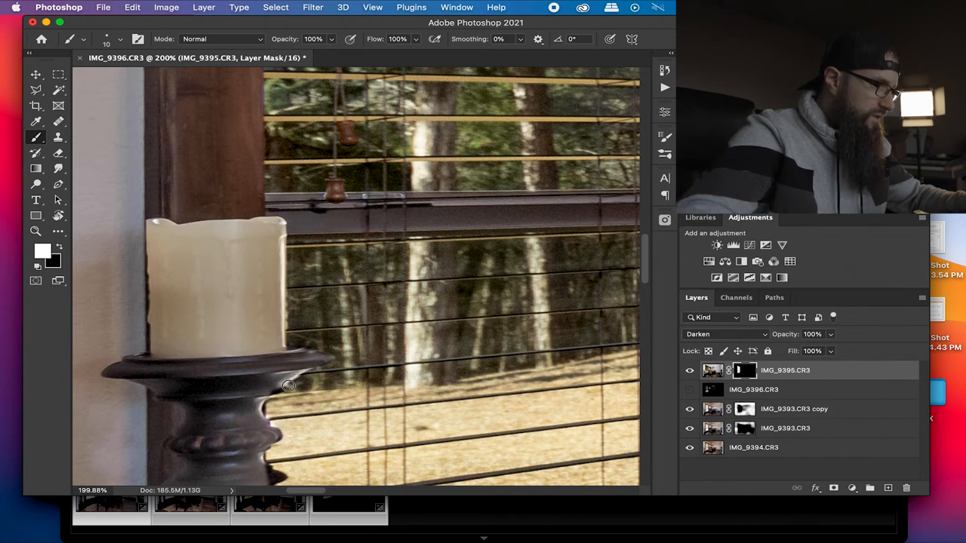
mouse_move(297, 386)
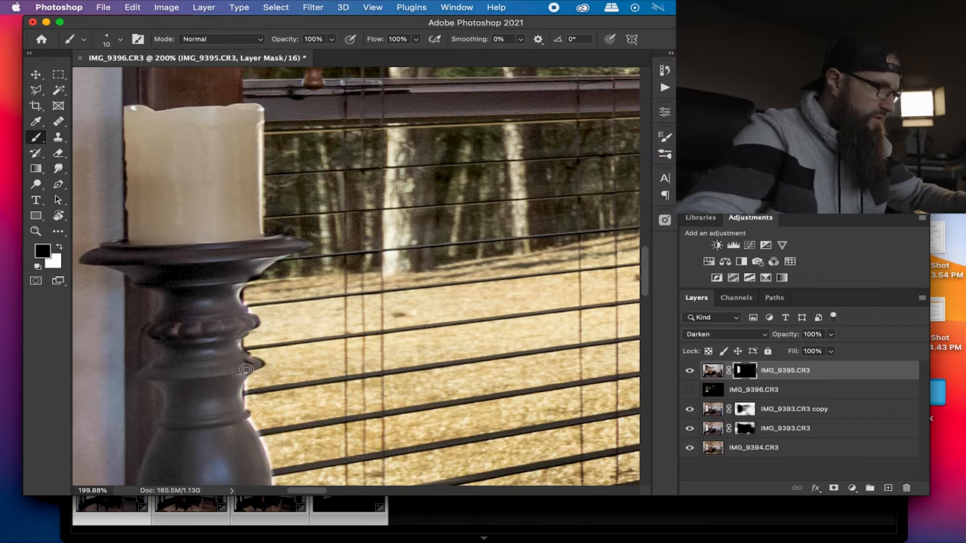
mouse_move(258, 366)
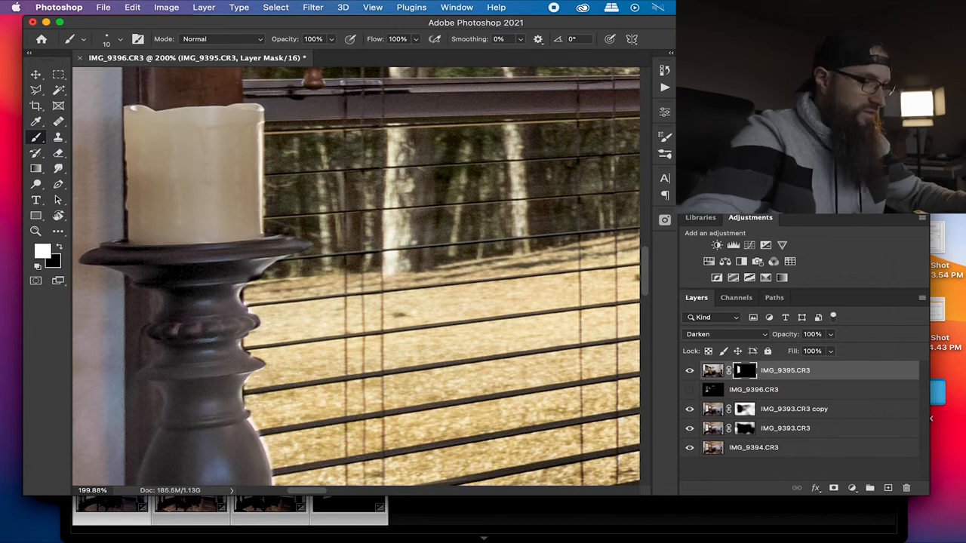
click(35, 232)
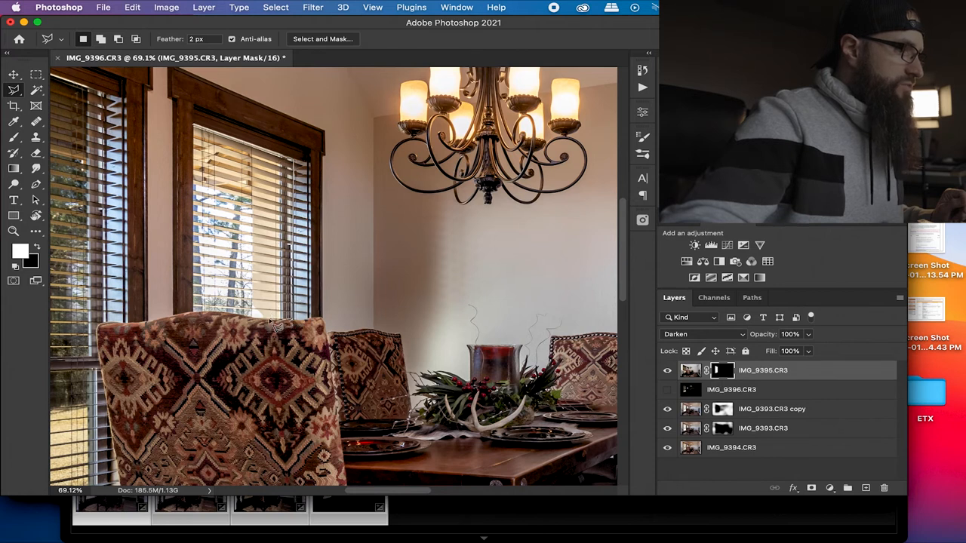
mouse_move(251, 315)
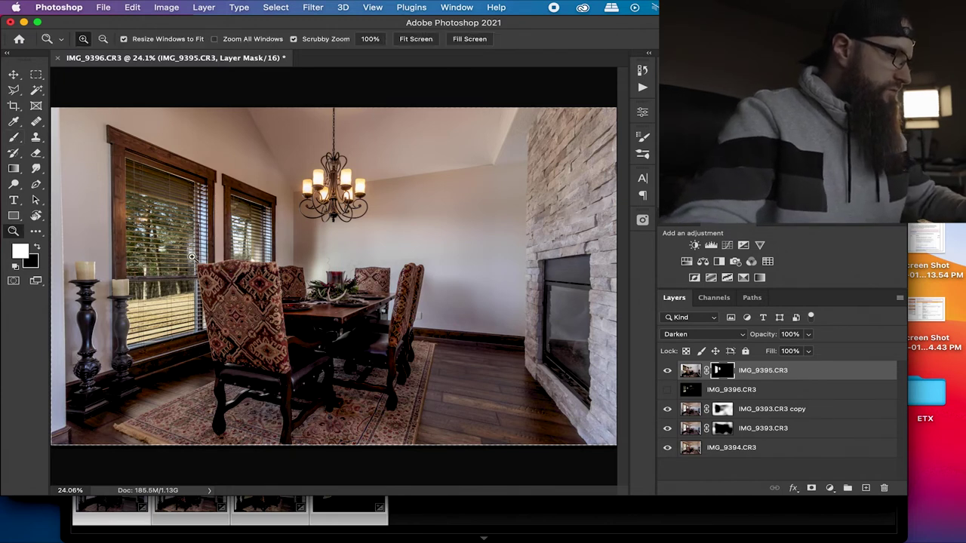
- Choose Flatten Image from the Layers panel menu and confirm discarding hidden layers
click(13, 135)
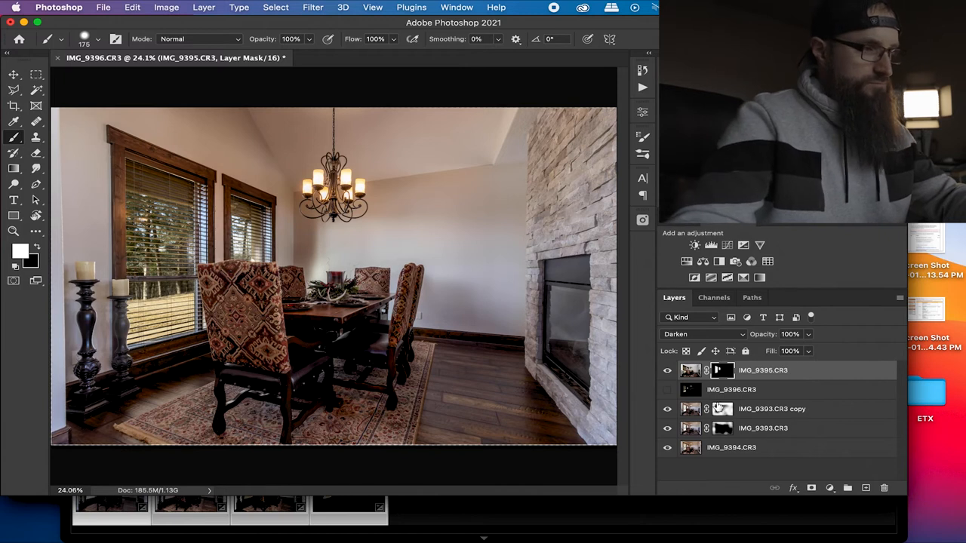
click(918, 297)
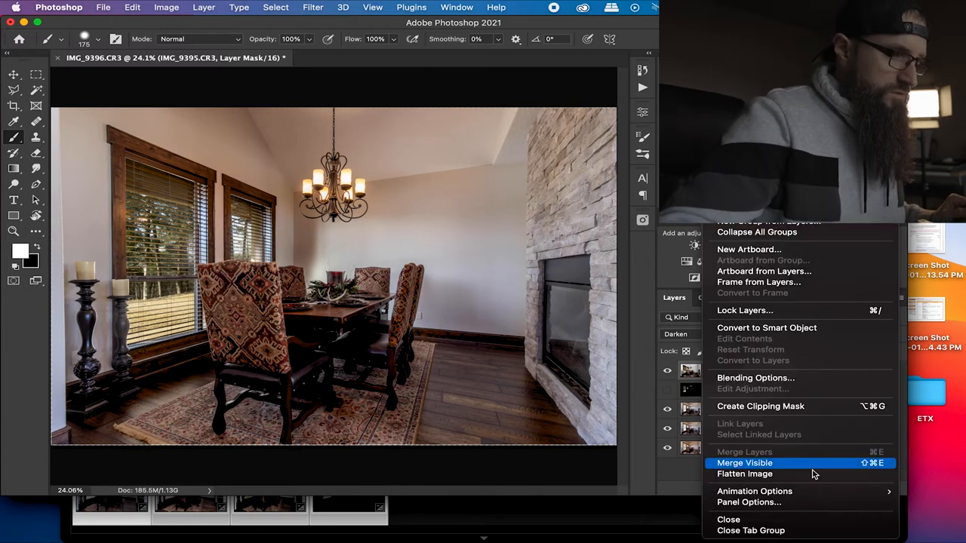
click(745, 474)
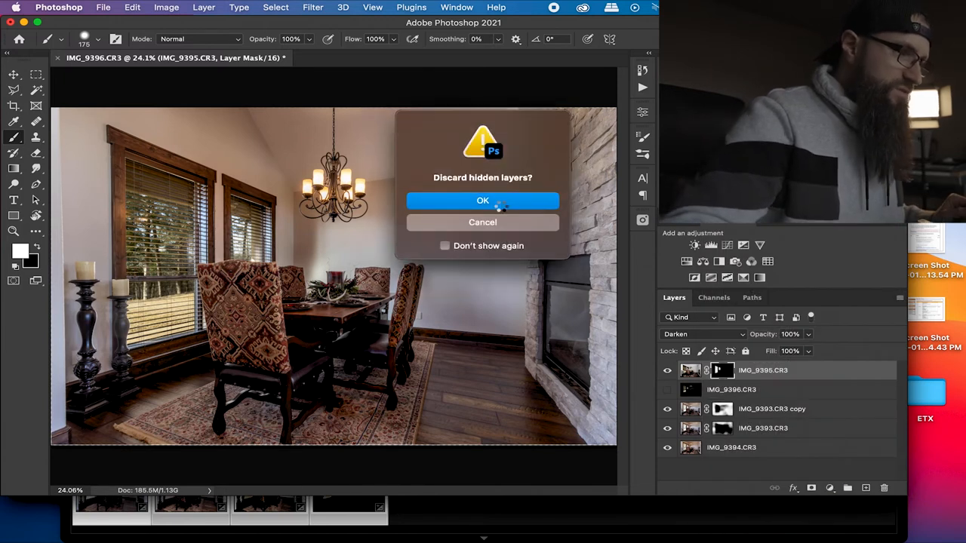
click(482, 201)
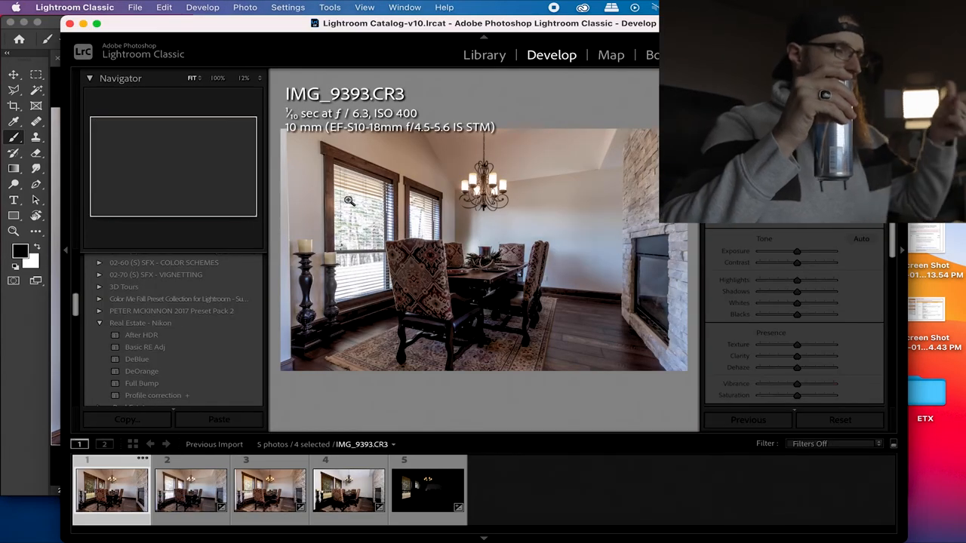
- Select IMG_9393-Edit.tif and apply zAfter Edit from the zReal Estate presets
click(342, 490)
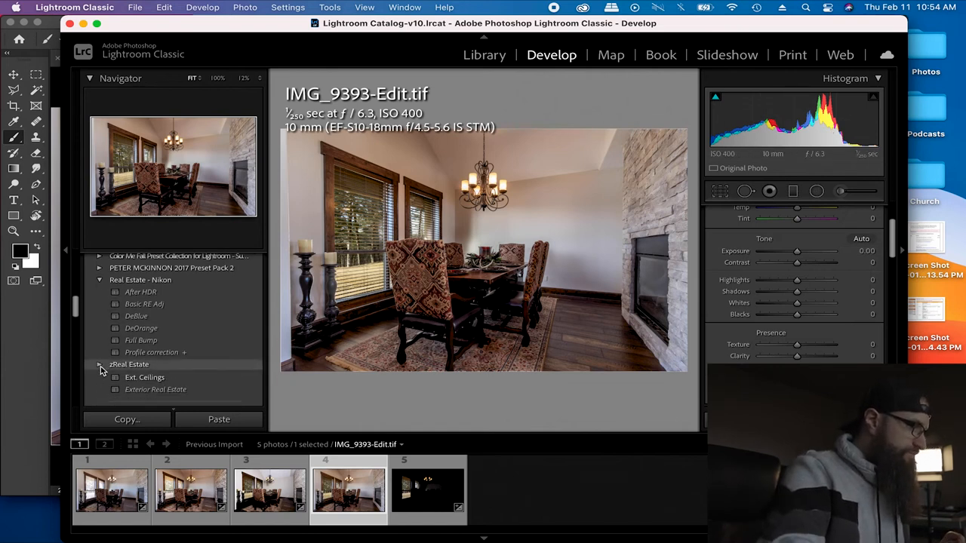
click(99, 364)
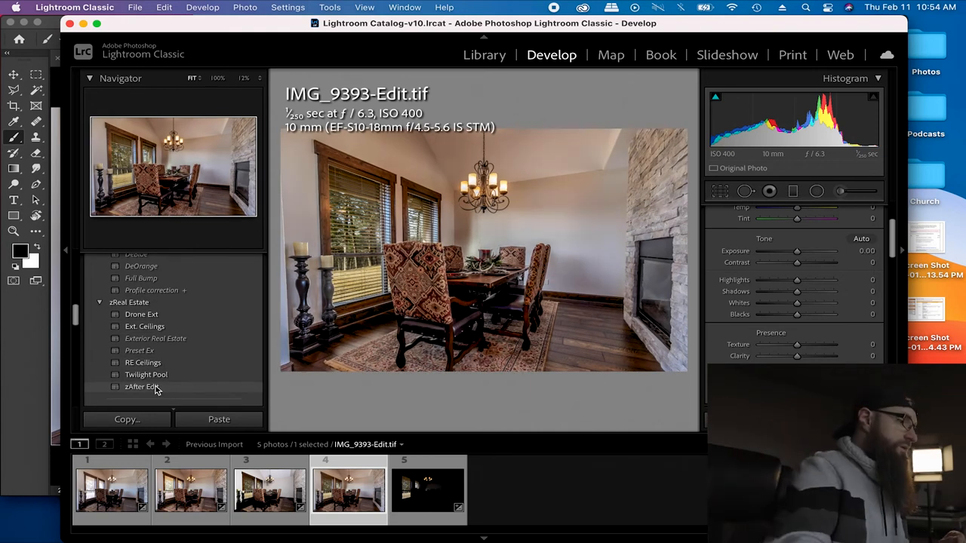
click(141, 386)
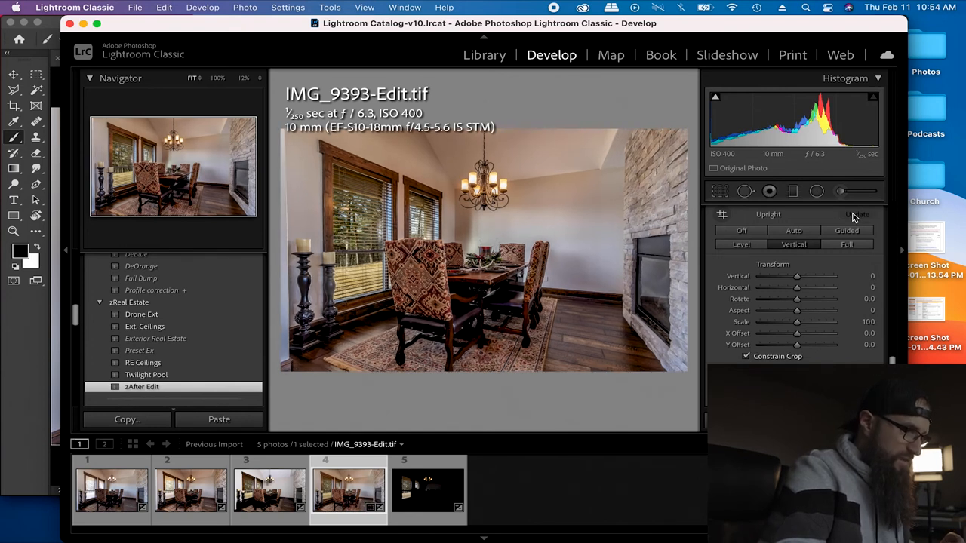
- Set the Transform Vertical correction to +3, then return to the Basic panel
drag(797, 276, 802, 275)
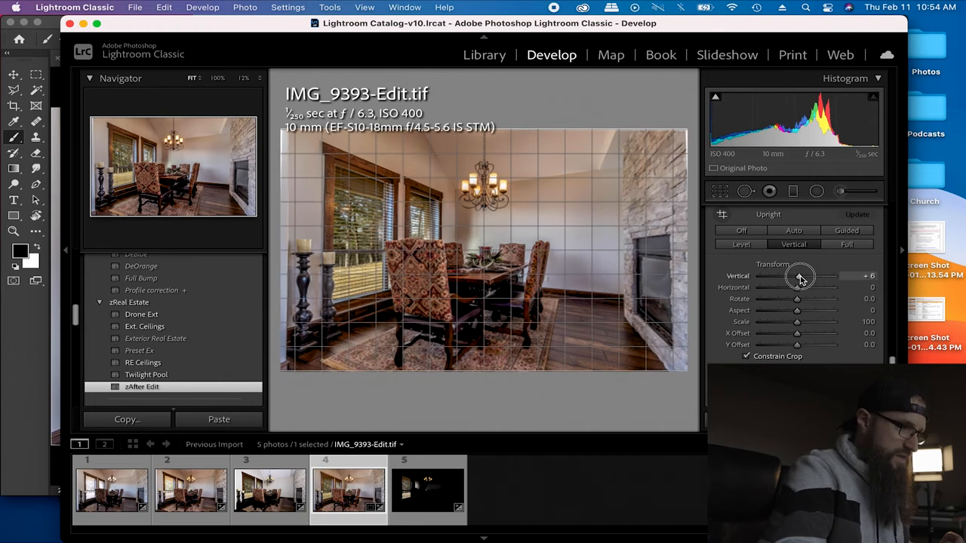
drag(800, 275, 796, 276)
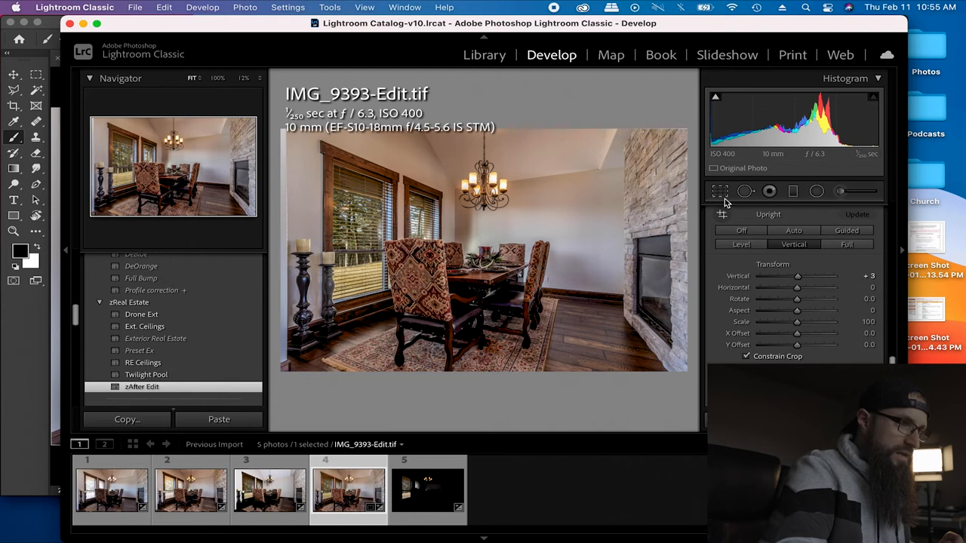
click(720, 190)
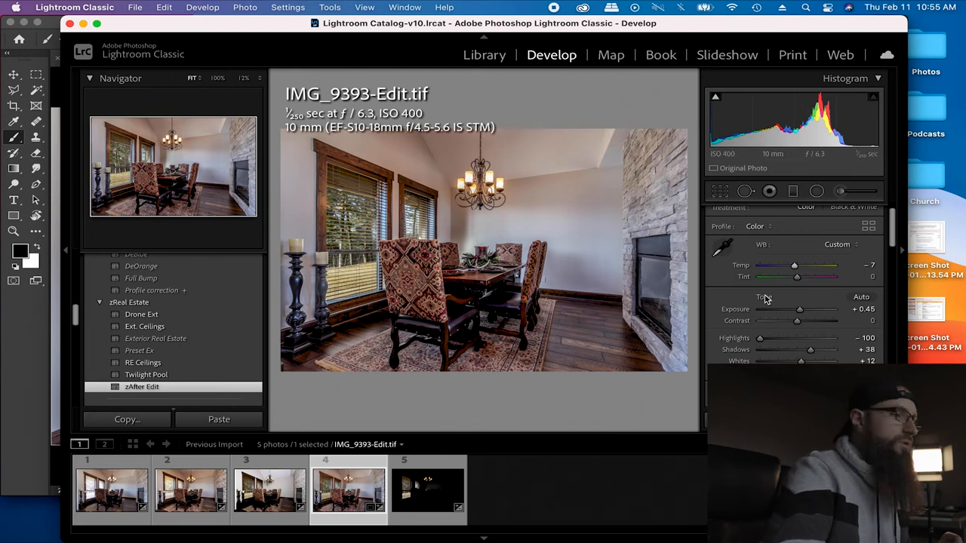
mouse_move(540, 199)
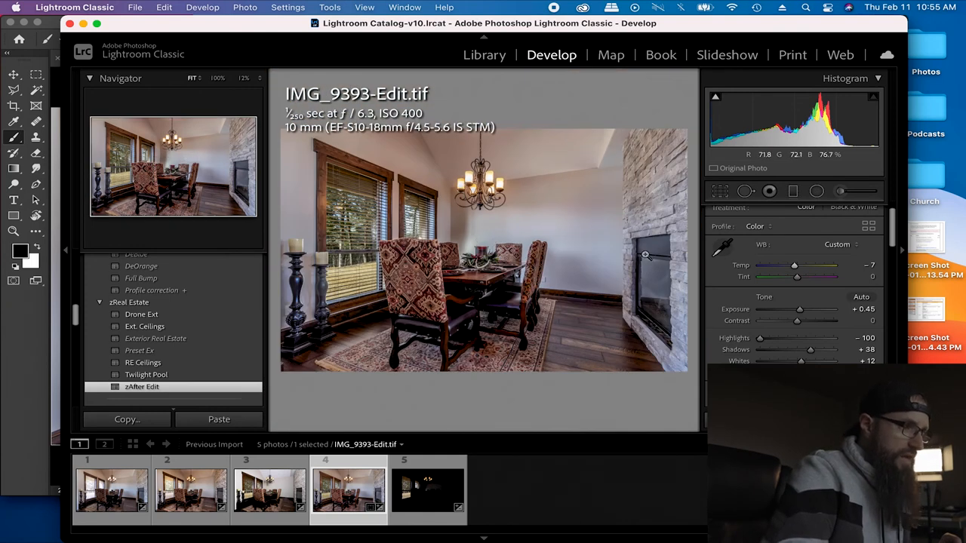
mouse_move(676, 255)
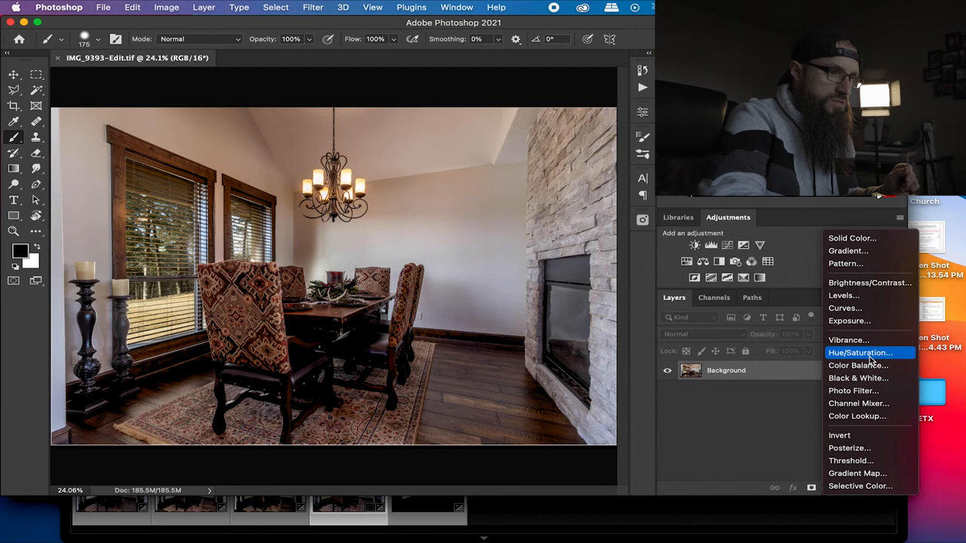
- Add a Hue/Saturation layer with Yellows Saturation at -65 and collapse its properties
click(860, 352)
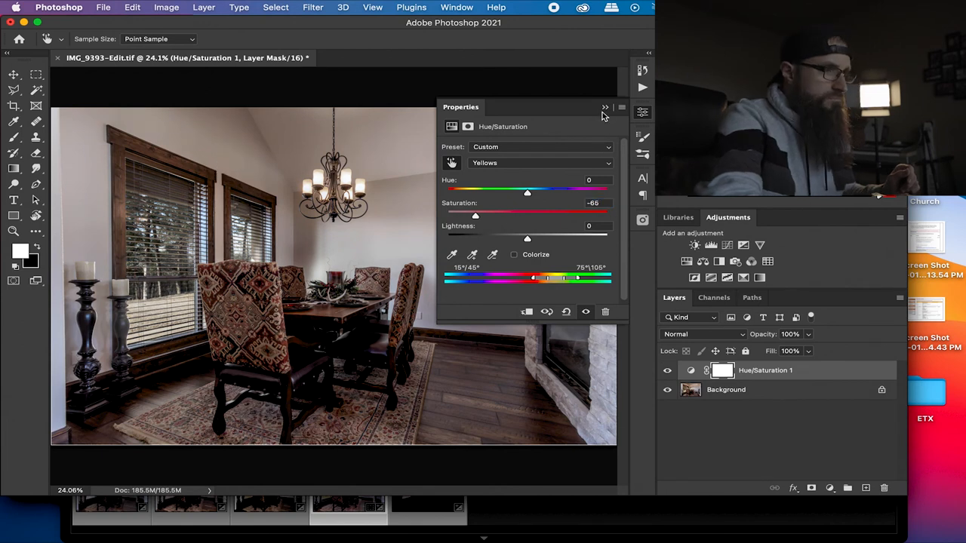
click(605, 107)
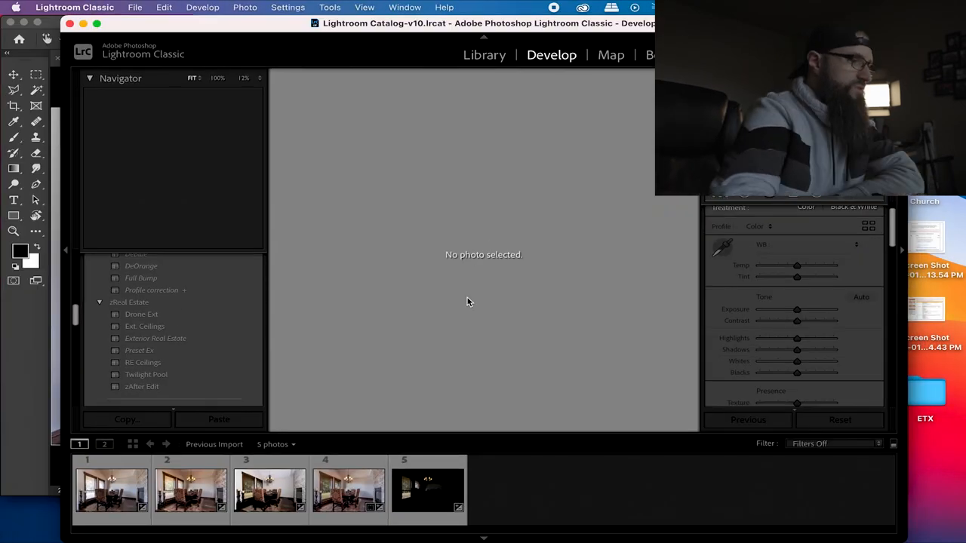
- Select IMG_9393-Edit.tif and raise its Temp slider to +6
click(347, 490)
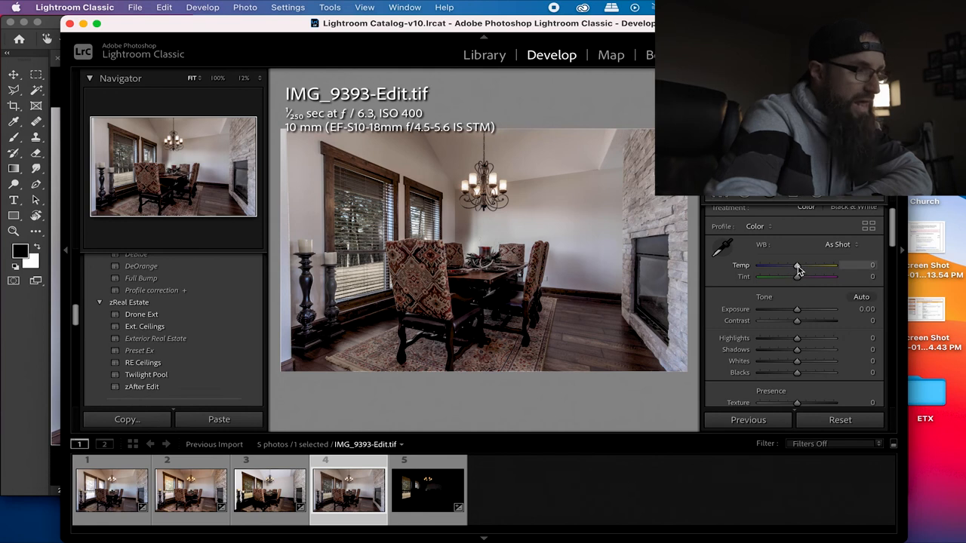
drag(796, 266, 798, 266)
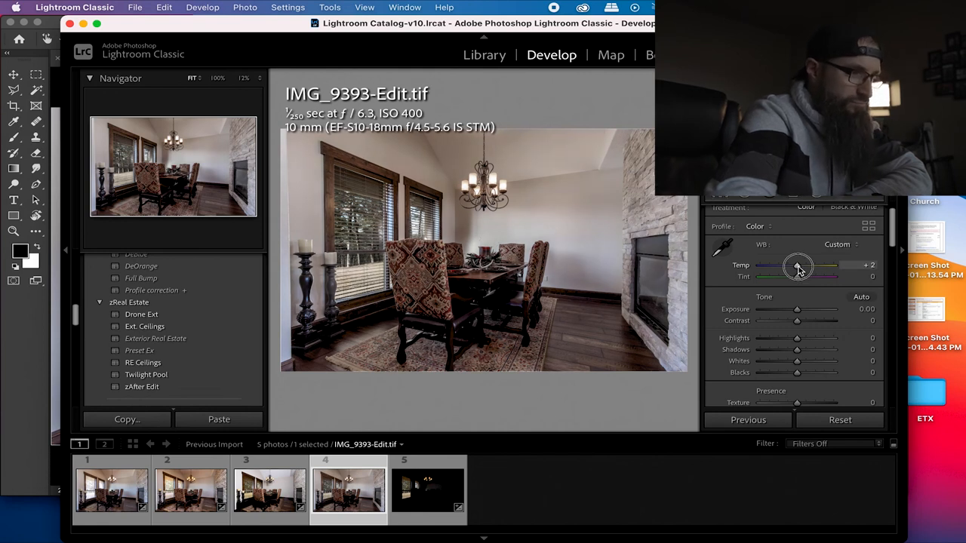
drag(798, 265, 801, 265)
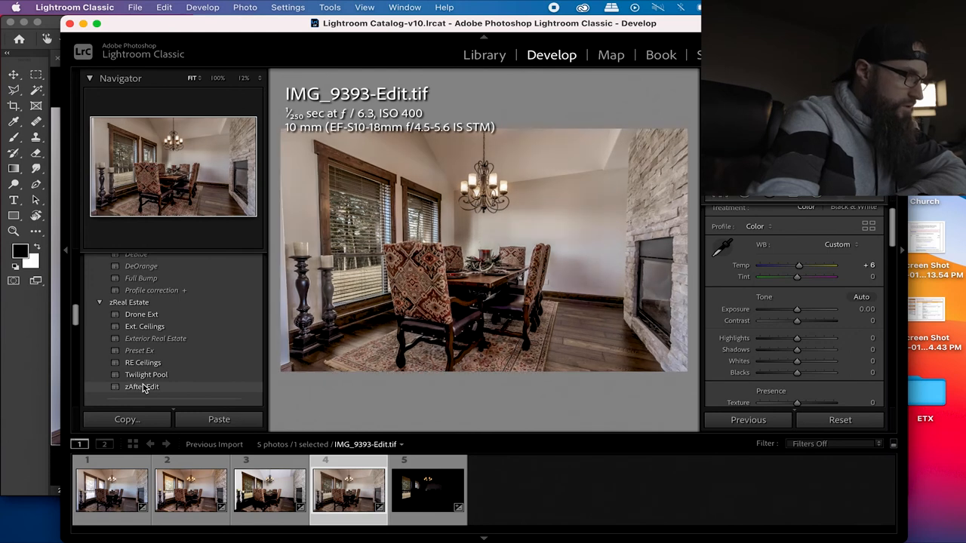
- Apply the zAfter Edit preset (exposure +0.45, highlights -100) and update the Vertical upright correction
click(141, 386)
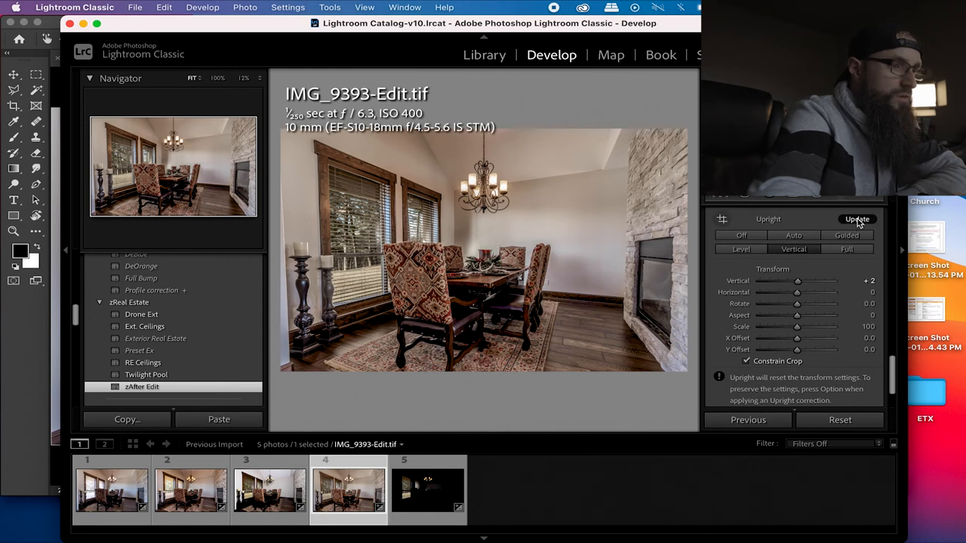
click(855, 219)
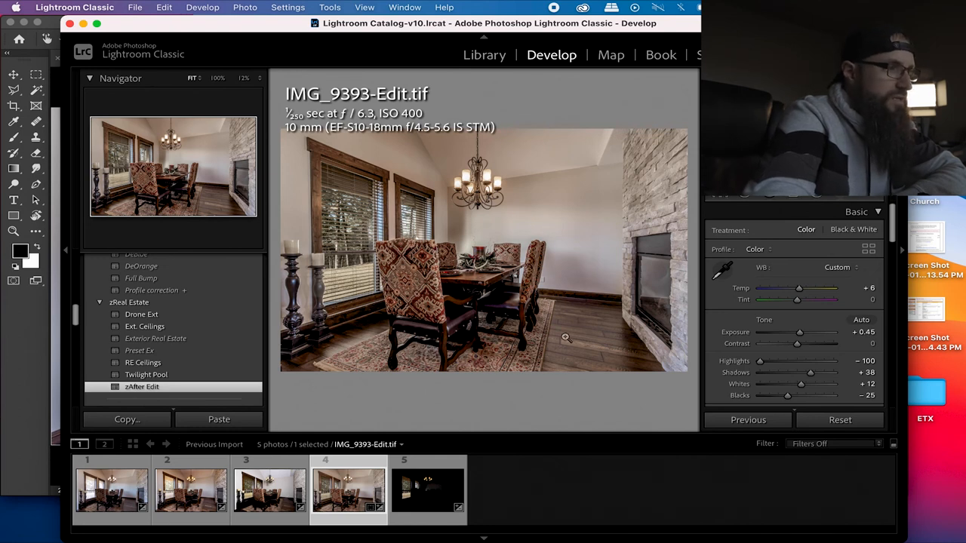
mouse_move(519, 207)
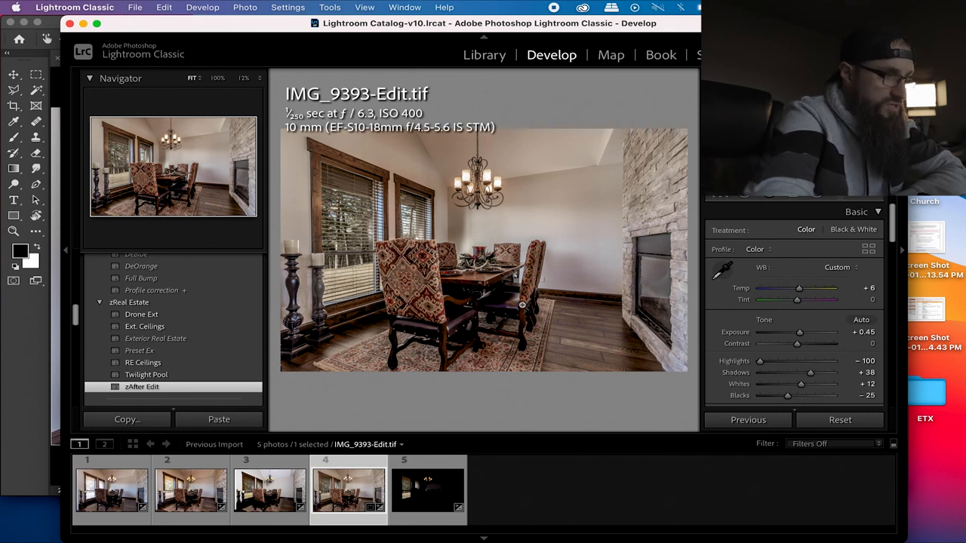
mouse_move(592, 222)
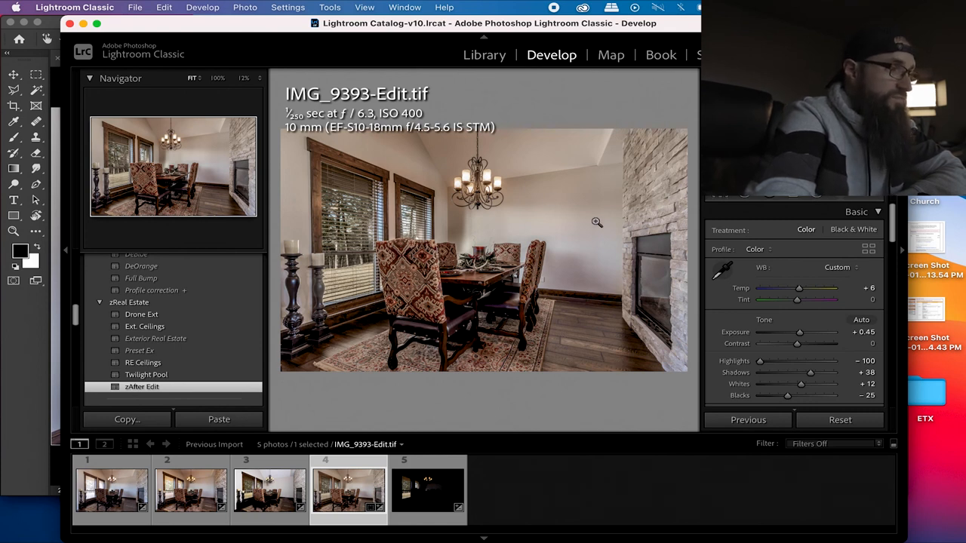